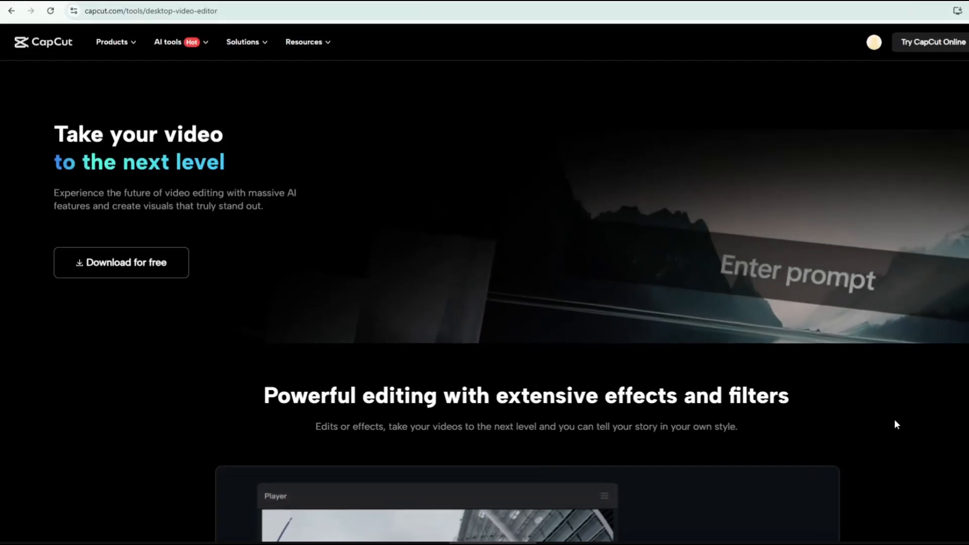
Scroll the CapCut desktop editor page and download it for free
{"action": "scroll", "scroll_direction": "down", "scroll_amount": 3}
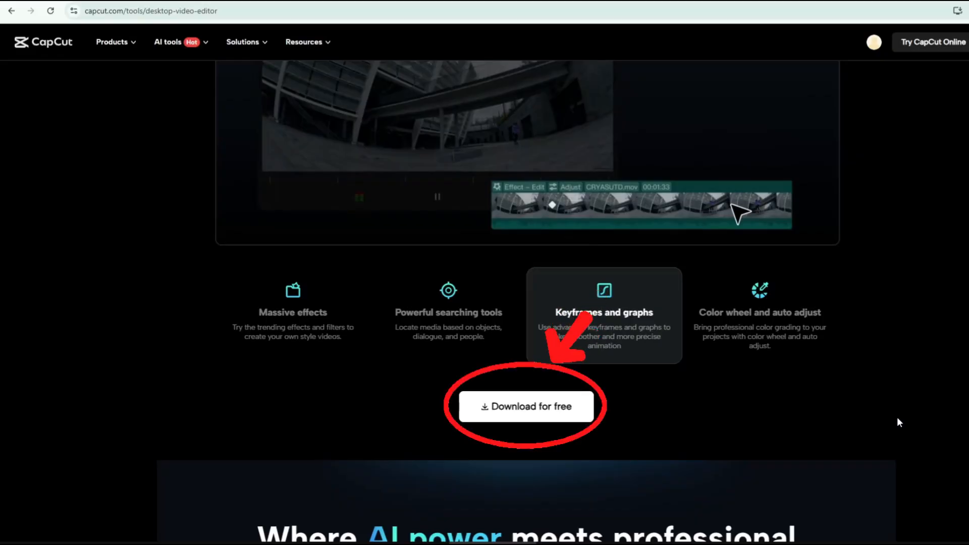
{"action": "left_click", "coordinate": [525, 406]}
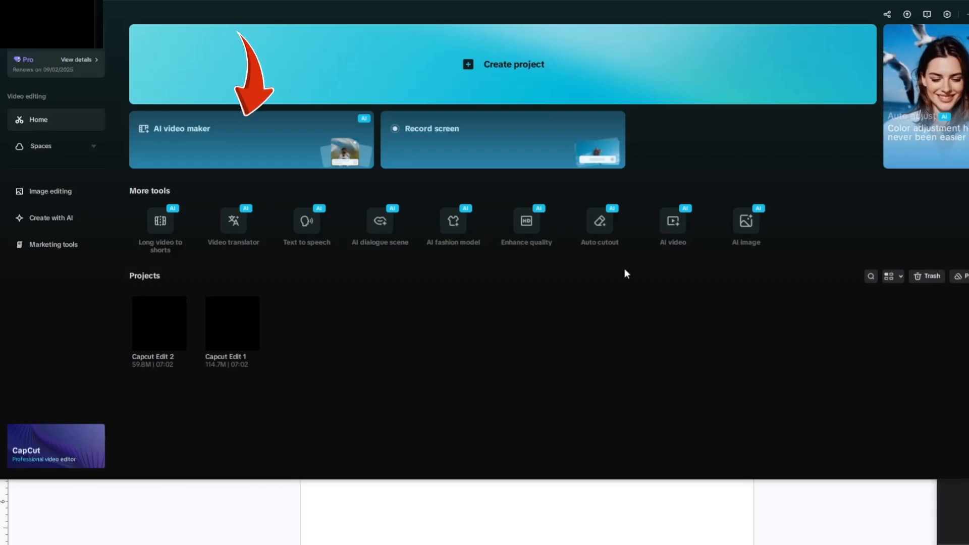
{"action": "mouse_move", "coordinate": [234, 221]}
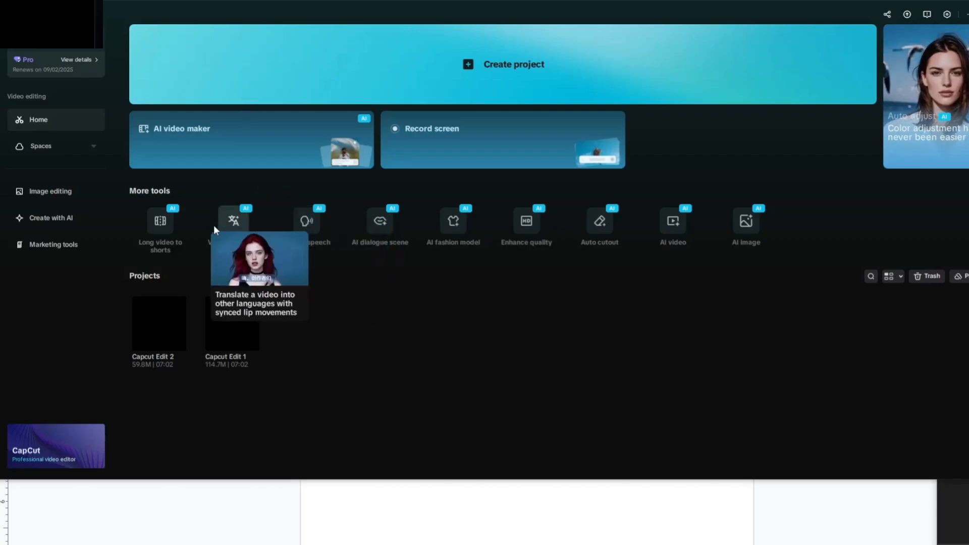
{"action": "mouse_move", "coordinate": [380, 220]}
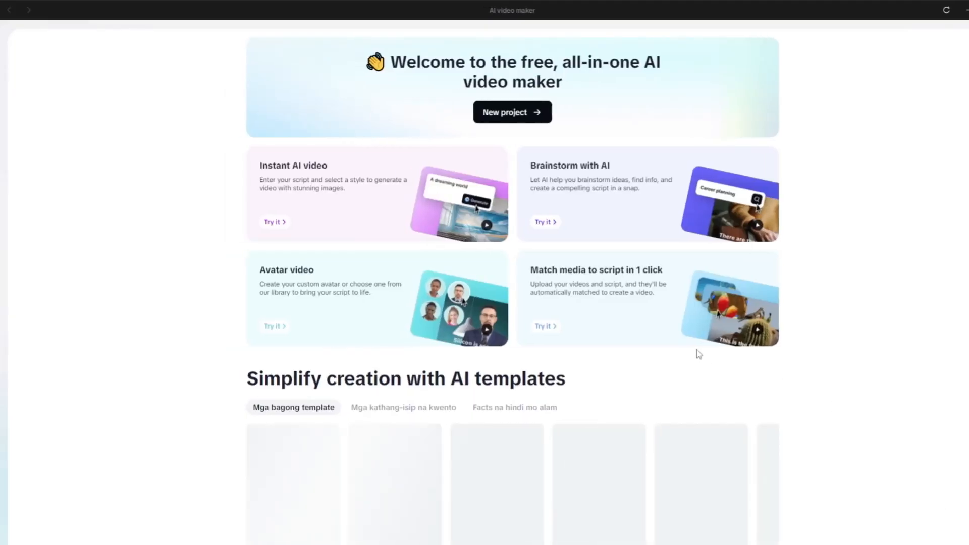
Start a new project and paste the seven-paragraph greedy ant story as the script
{"action": "left_click", "coordinate": [512, 112]}
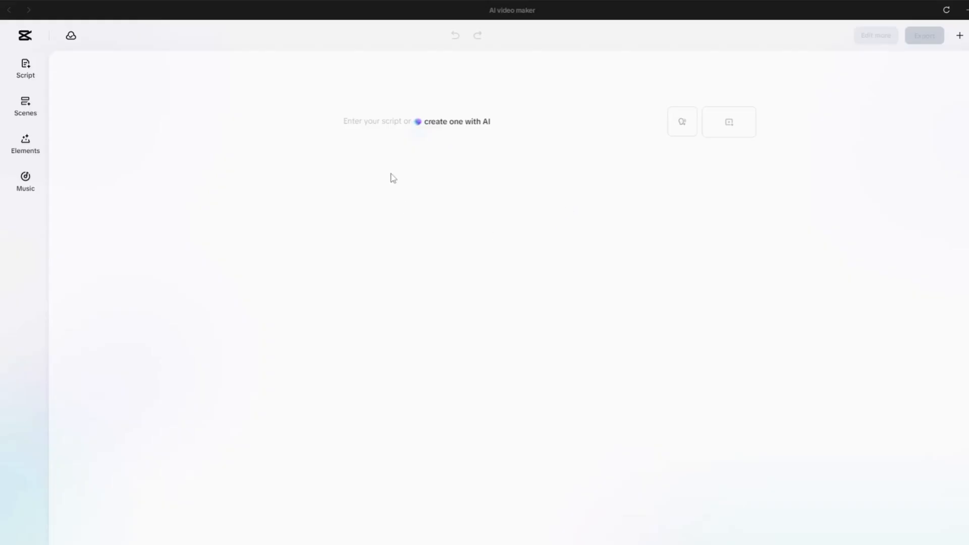
{"action": "left_click", "coordinate": [418, 121]}
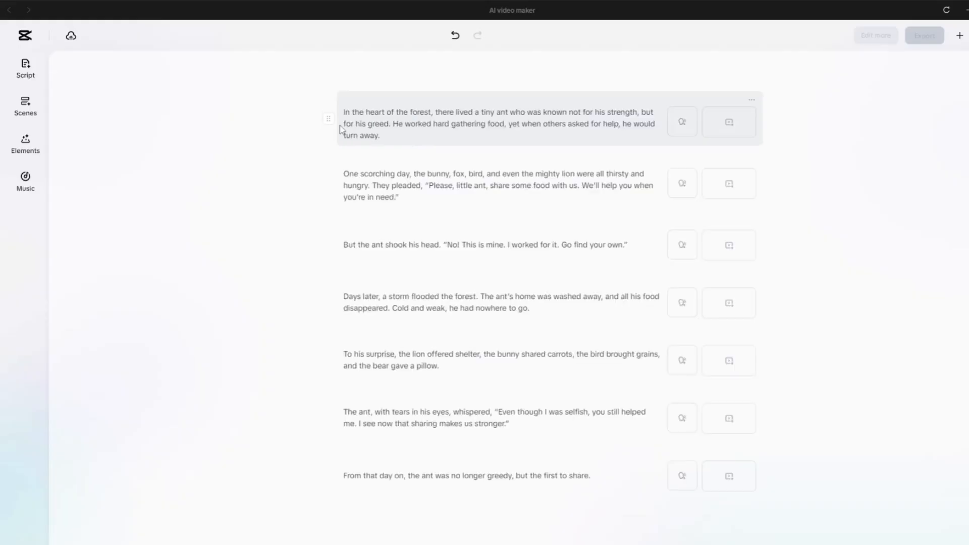
{"action": "mouse_move", "coordinate": [476, 275]}
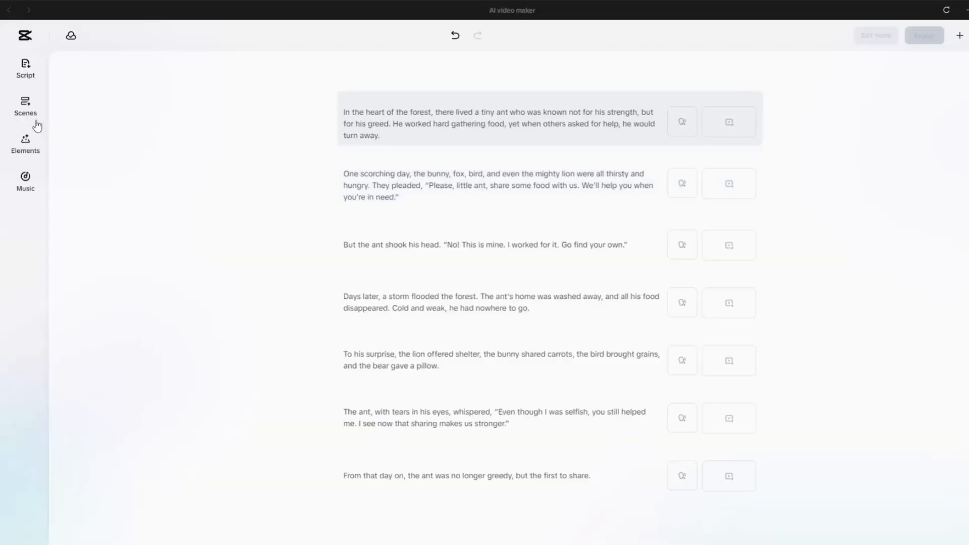
Preview narrator voices such as Queen, then apply Adorable Girl to all scenes with auto split
{"action": "left_click", "coordinate": [24, 105]}
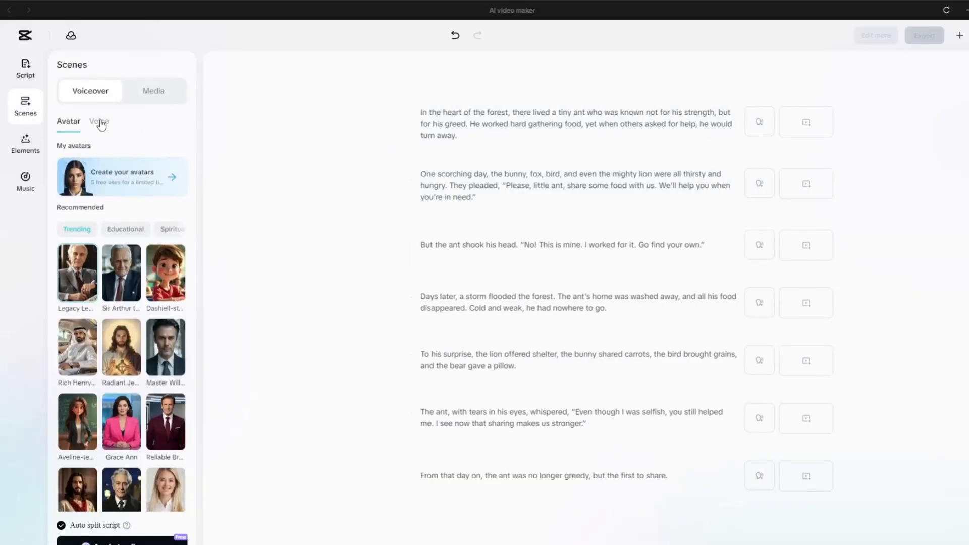
{"action": "left_click", "coordinate": [99, 121]}
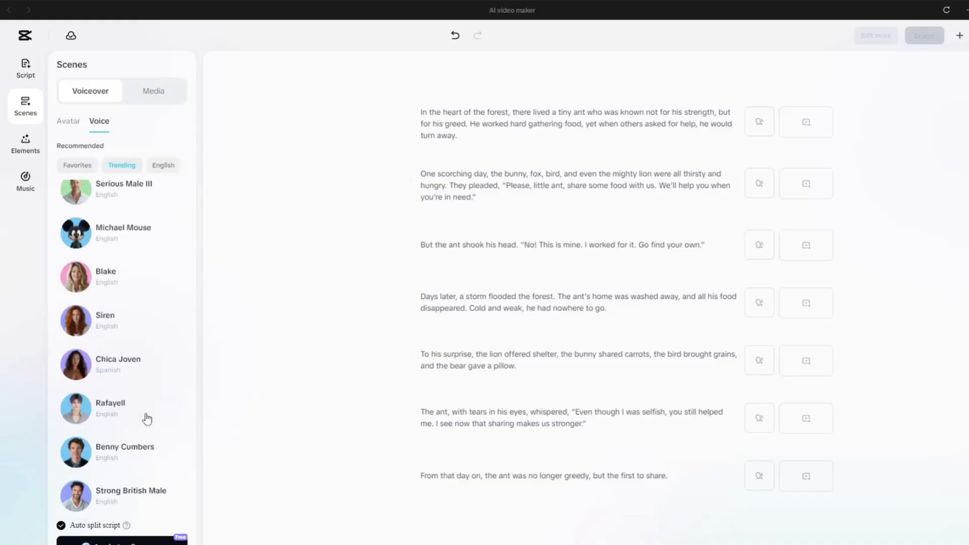
{"action": "scroll", "scroll_direction": "down", "scroll_amount": 3}
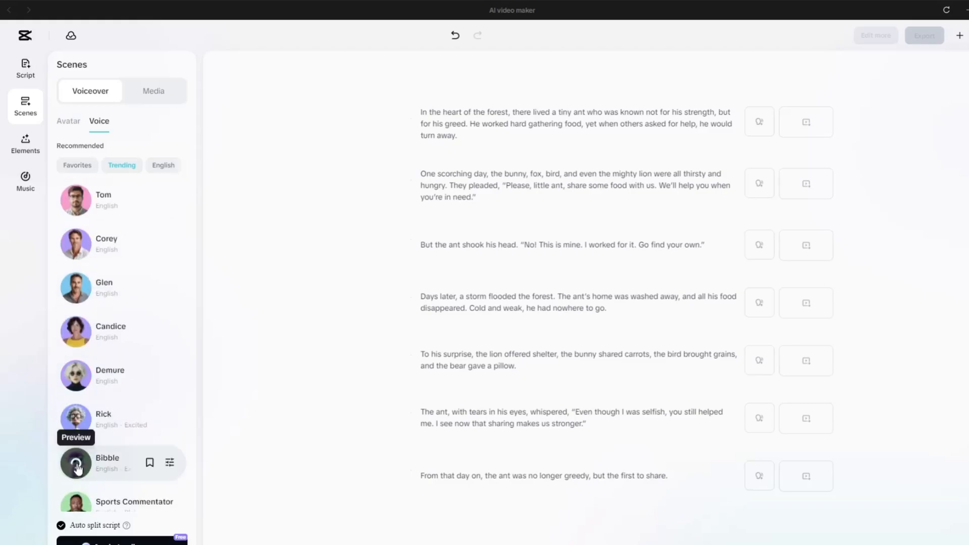
{"action": "left_click", "coordinate": [76, 463]}
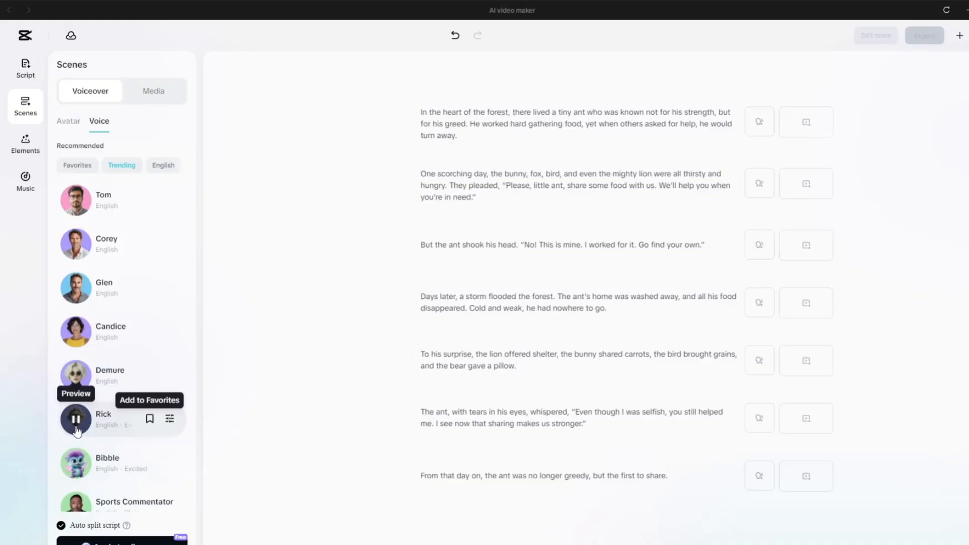
{"action": "scroll", "scroll_direction": "down", "scroll_amount": 3}
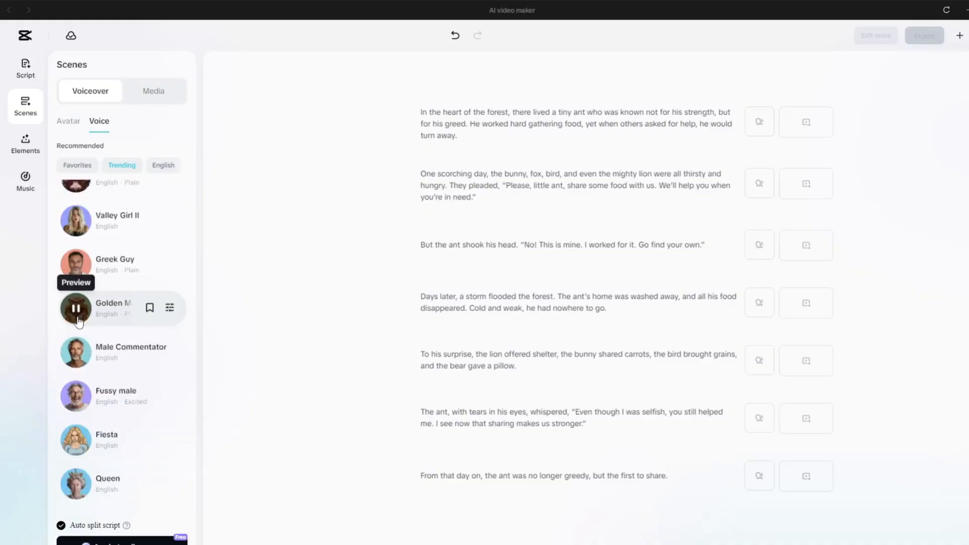
{"action": "scroll", "scroll_direction": "down", "scroll_amount": 3}
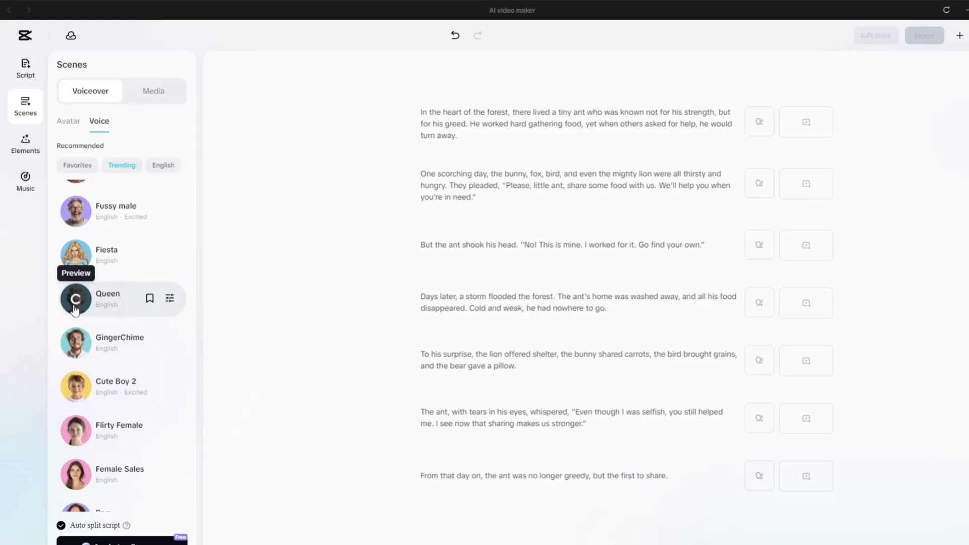
{"action": "left_click", "coordinate": [76, 299]}
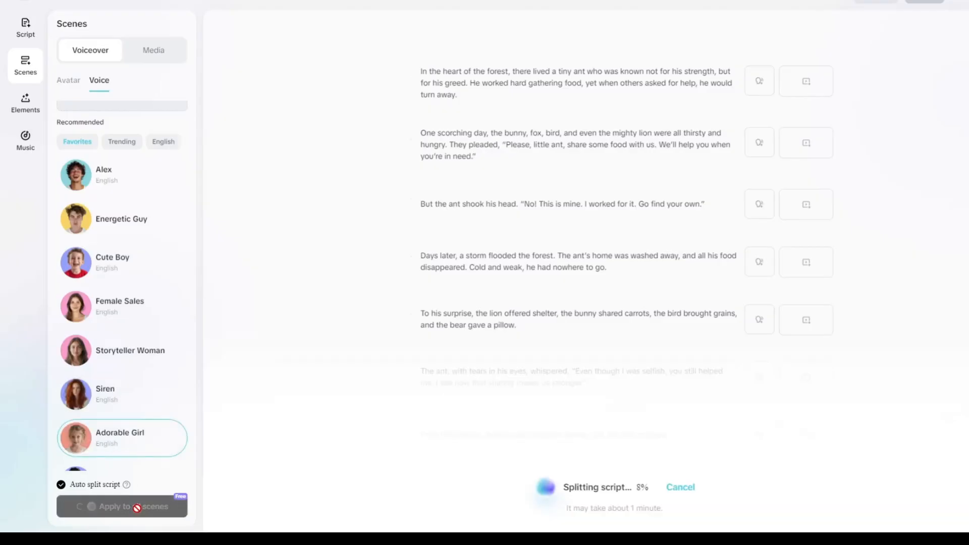
{"action": "mouse_move", "coordinate": [152, 379]}
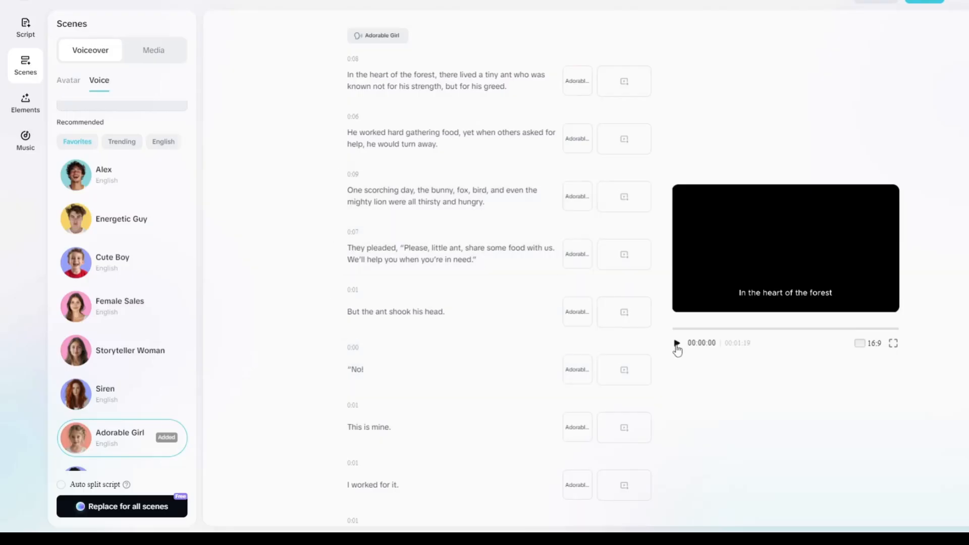
Play the 1:19 narrated draft, then switch the Scenes panel to Media
{"action": "left_click", "coordinate": [675, 345]}
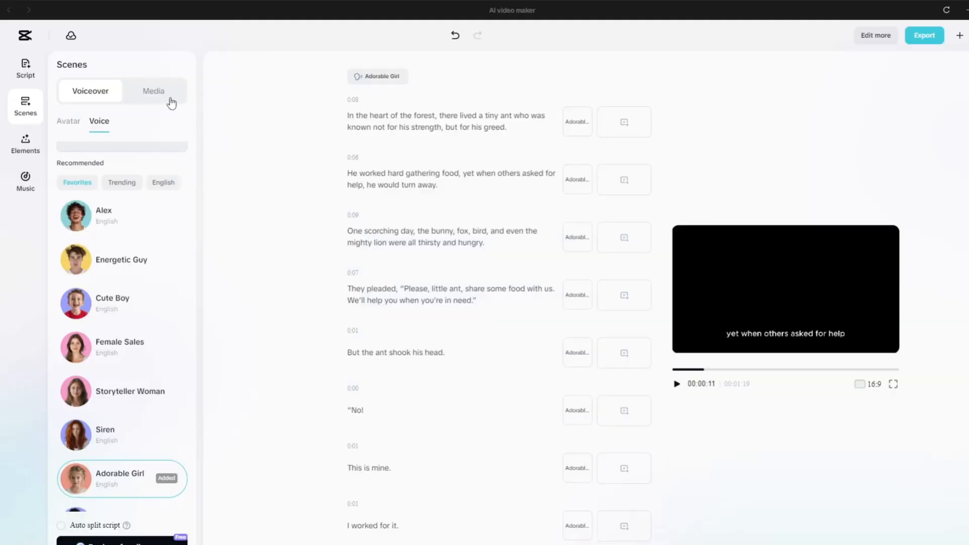
{"action": "left_click", "coordinate": [153, 91]}
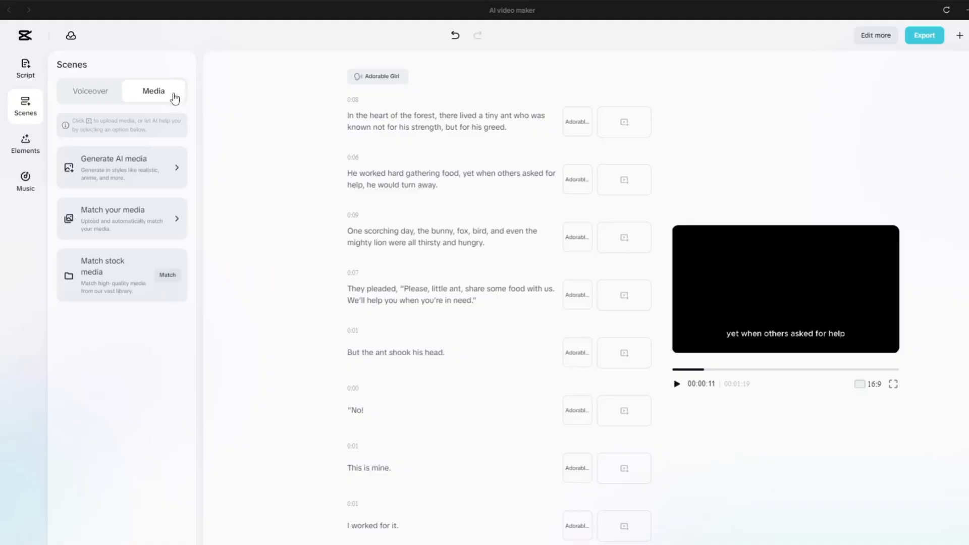
{"action": "mouse_move", "coordinate": [177, 171]}
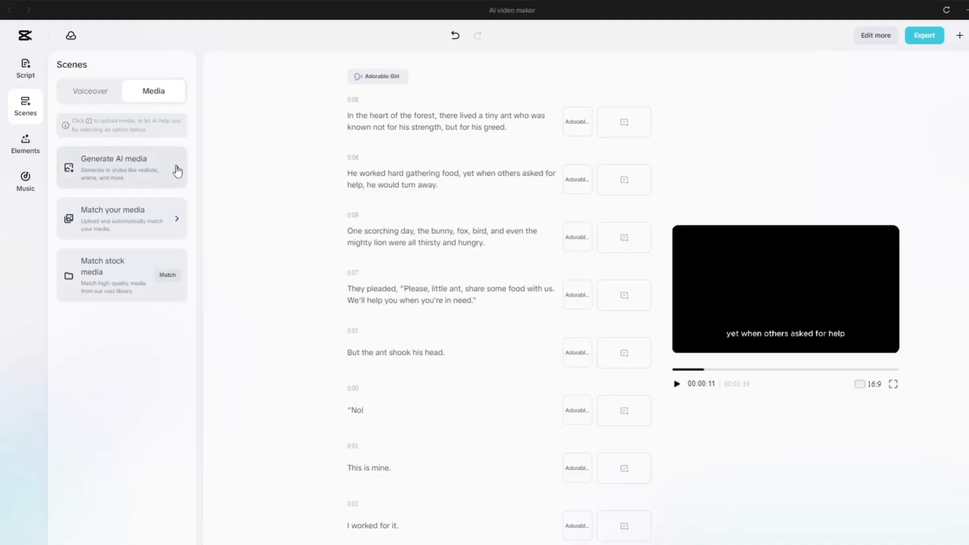
Generate 16:9 AI media in Cartoon 3D style and apply it to all scenes
{"action": "left_click", "coordinate": [121, 168]}
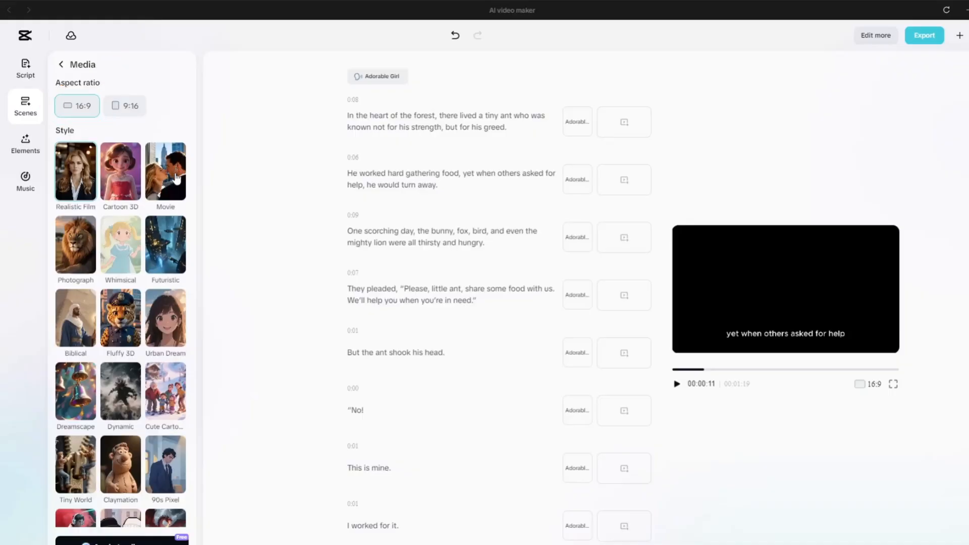
{"action": "scroll", "scroll_direction": "down", "scroll_amount": 3}
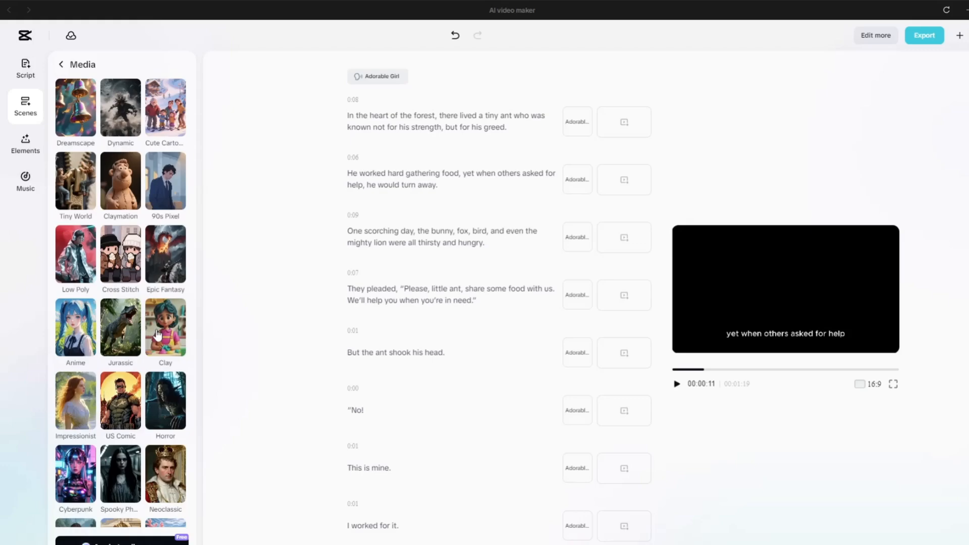
{"action": "scroll", "scroll_direction": "down", "scroll_amount": 3}
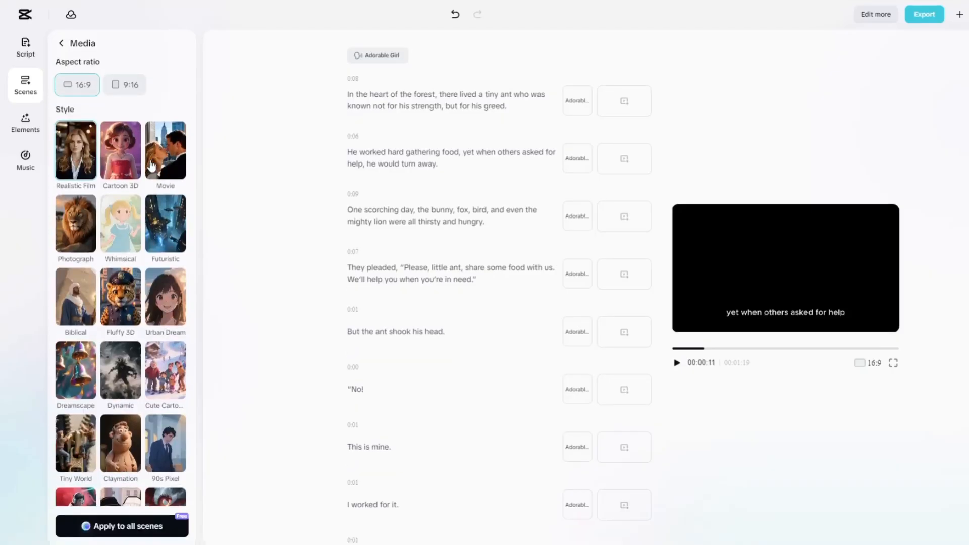
{"action": "left_click", "coordinate": [120, 151]}
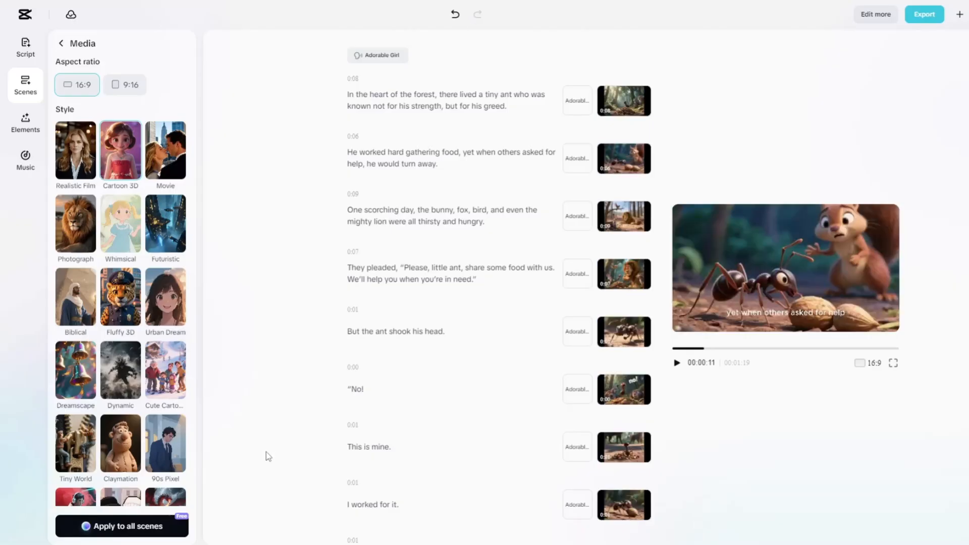
Preview the scenes and open Replace on the 'To his surprise…' lion shelter scene
{"action": "left_click", "coordinate": [624, 101]}
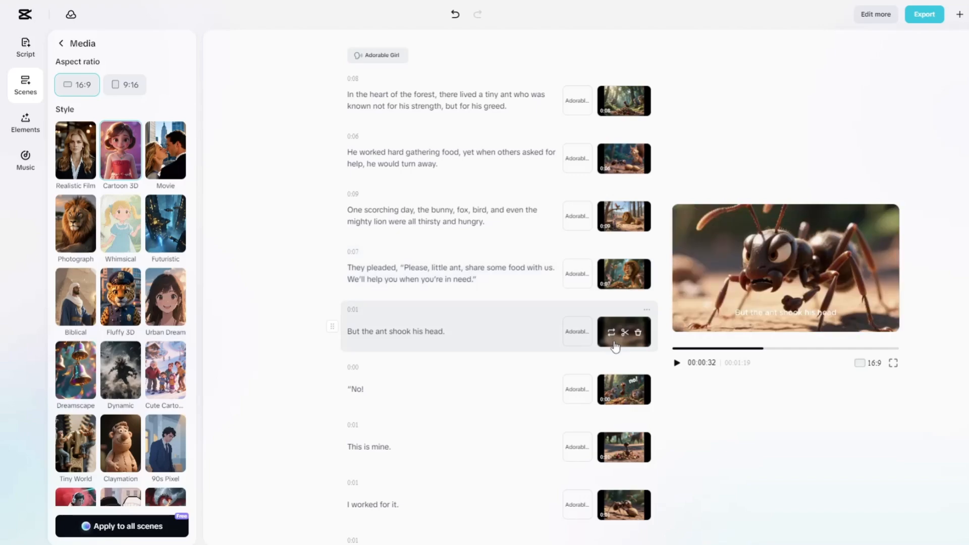
{"action": "scroll", "scroll_direction": "down", "scroll_amount": 3}
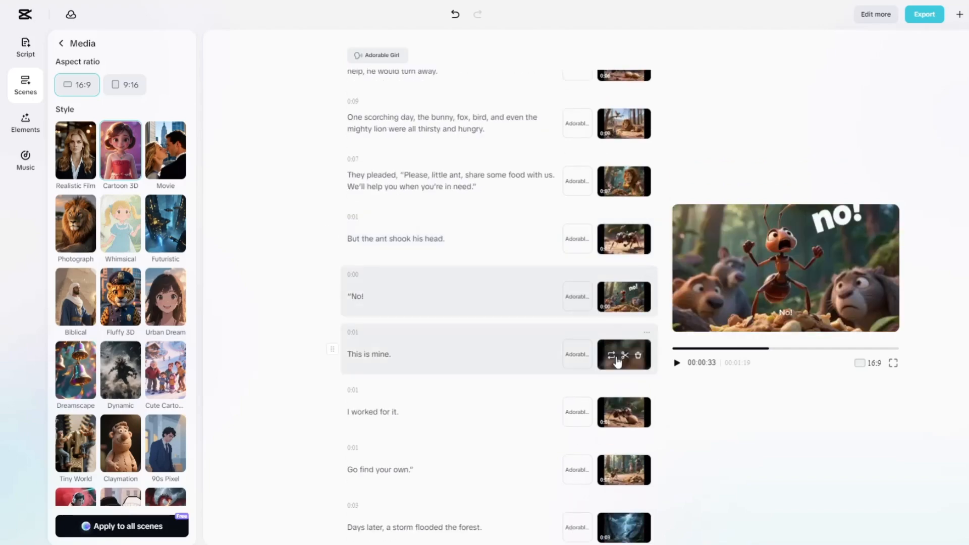
{"action": "scroll", "scroll_direction": "down", "scroll_amount": 3}
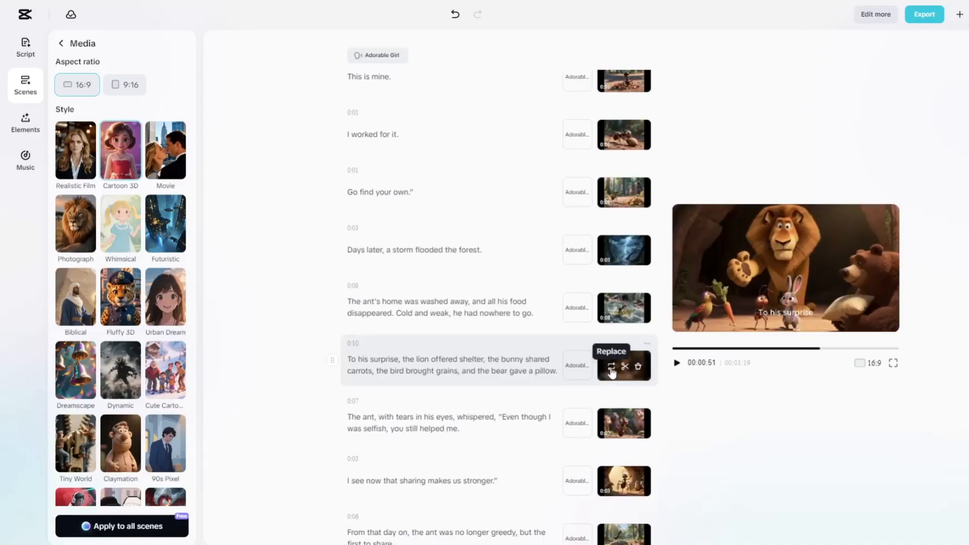
{"action": "left_click", "coordinate": [611, 367]}
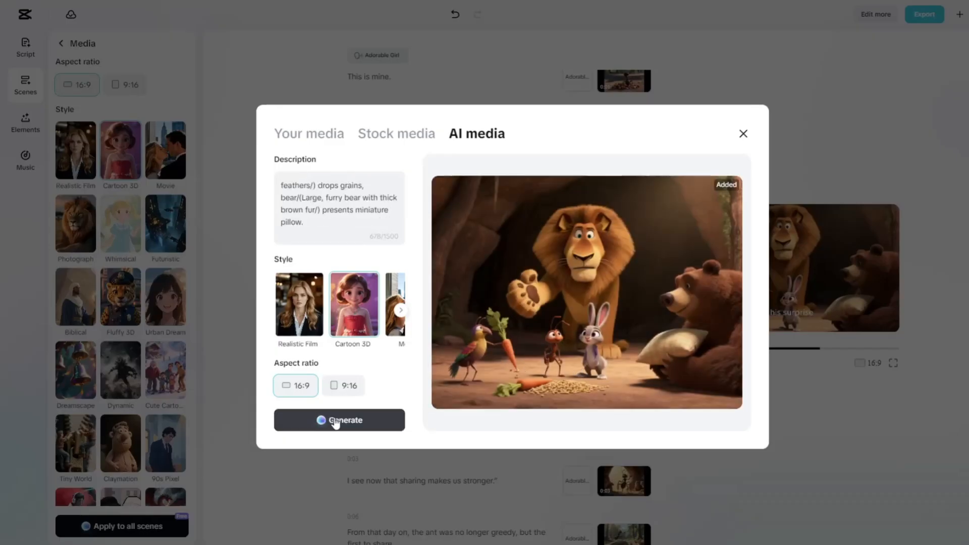
Generate new images, add the fourth result to the scene, and close the dialog
{"action": "left_click", "coordinate": [338, 419]}
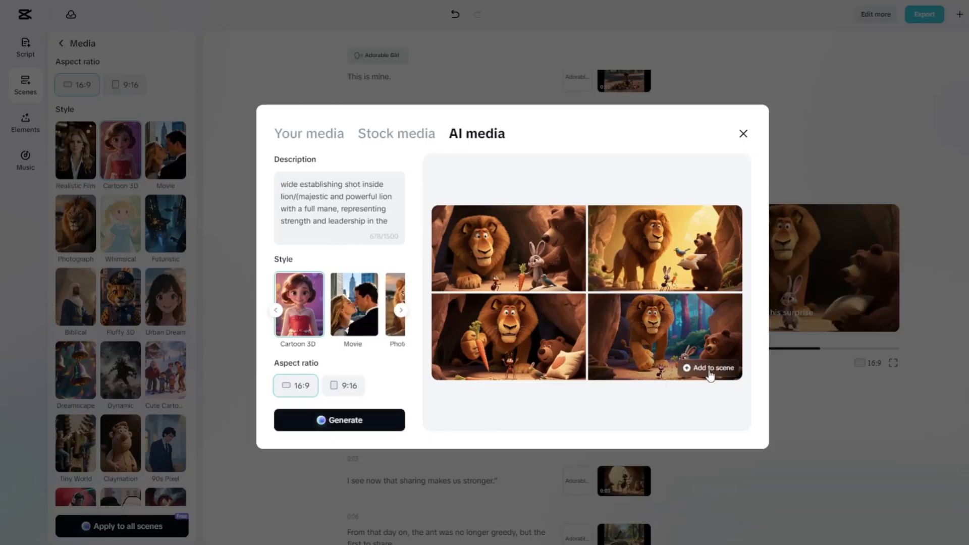
{"action": "left_click", "coordinate": [708, 368]}
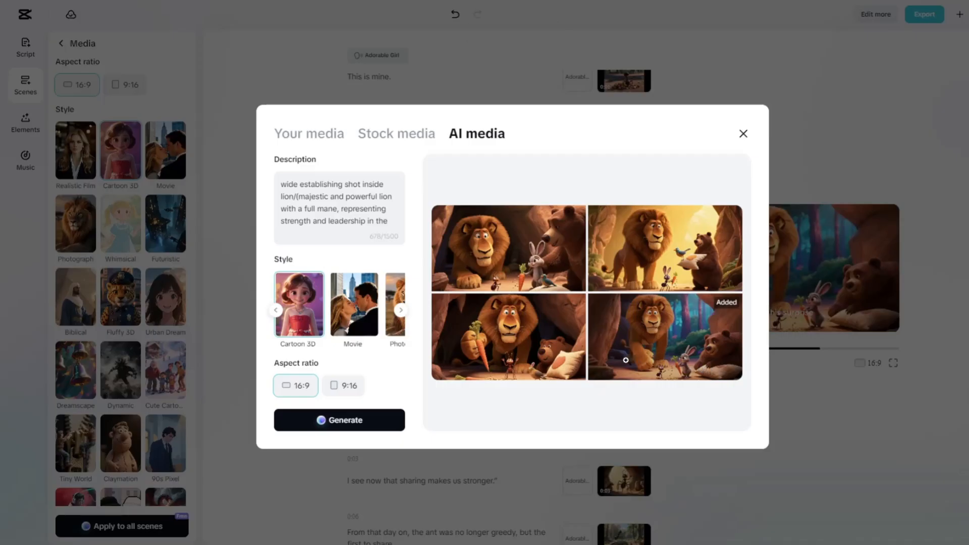
{"action": "left_click", "coordinate": [742, 133]}
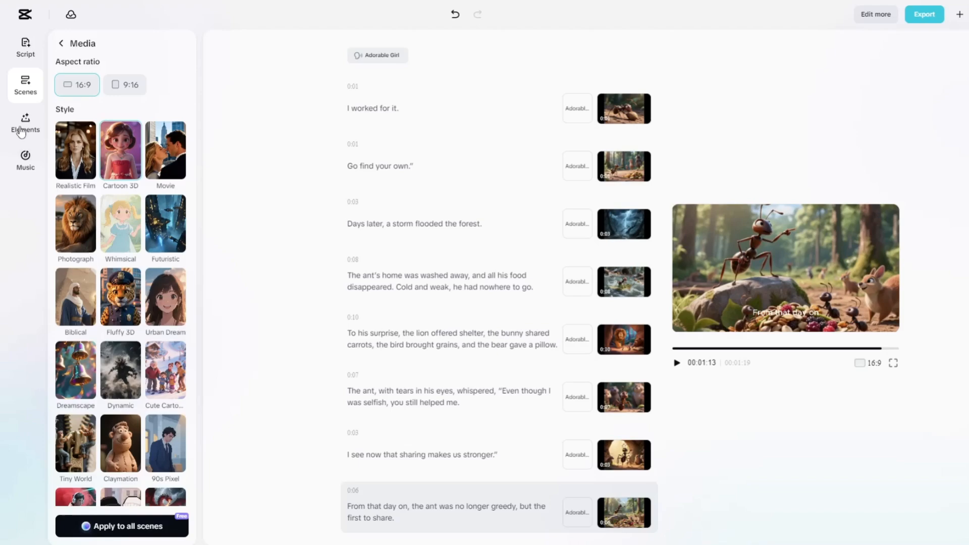
Browse the Elements caption templates and the Music track list, then hide the panel
{"action": "left_click", "coordinate": [25, 124]}
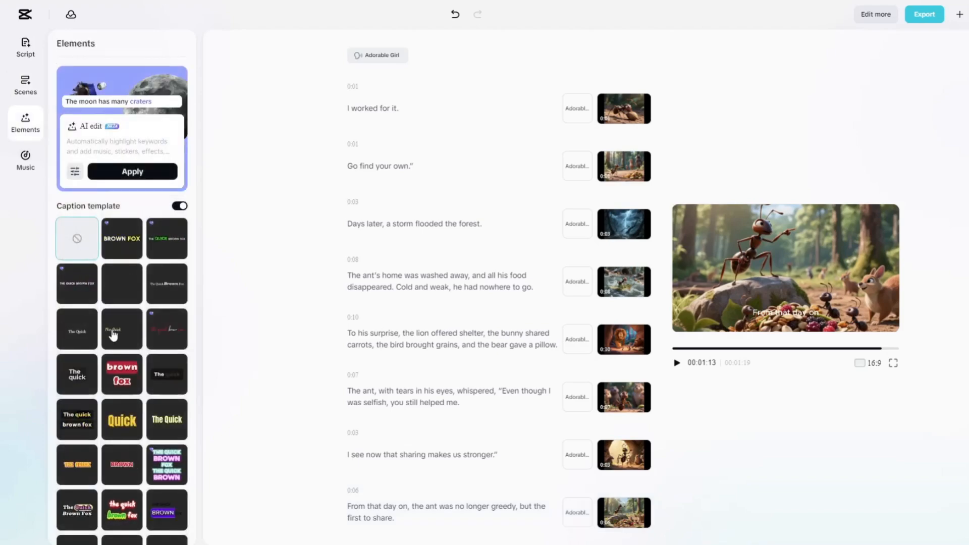
{"action": "scroll", "scroll_direction": "down", "scroll_amount": 3}
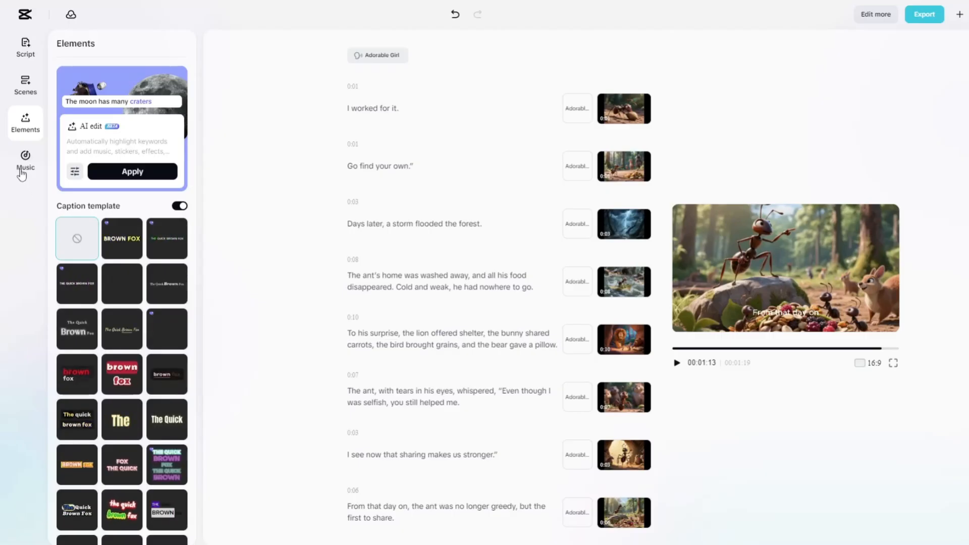
{"action": "left_click", "coordinate": [24, 161]}
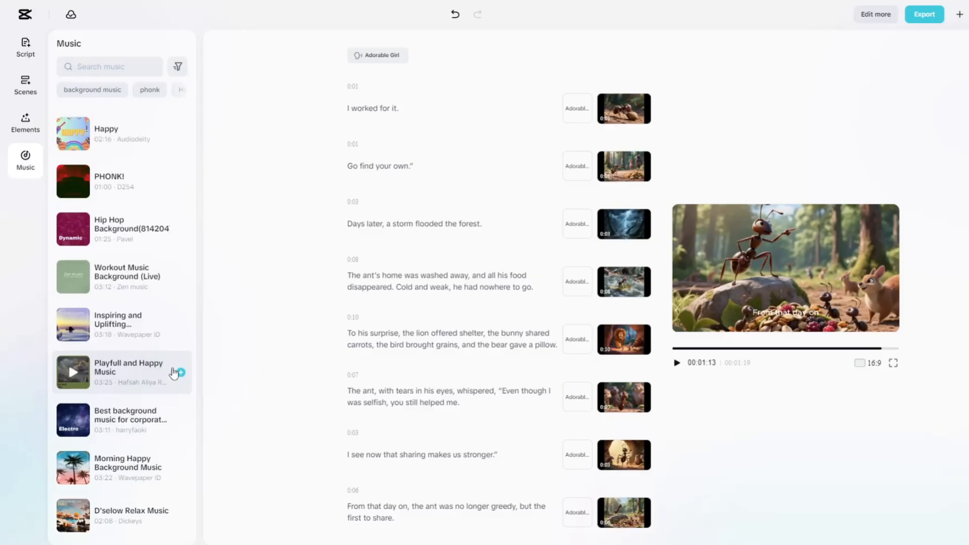
{"action": "scroll", "scroll_direction": "down", "scroll_amount": 3}
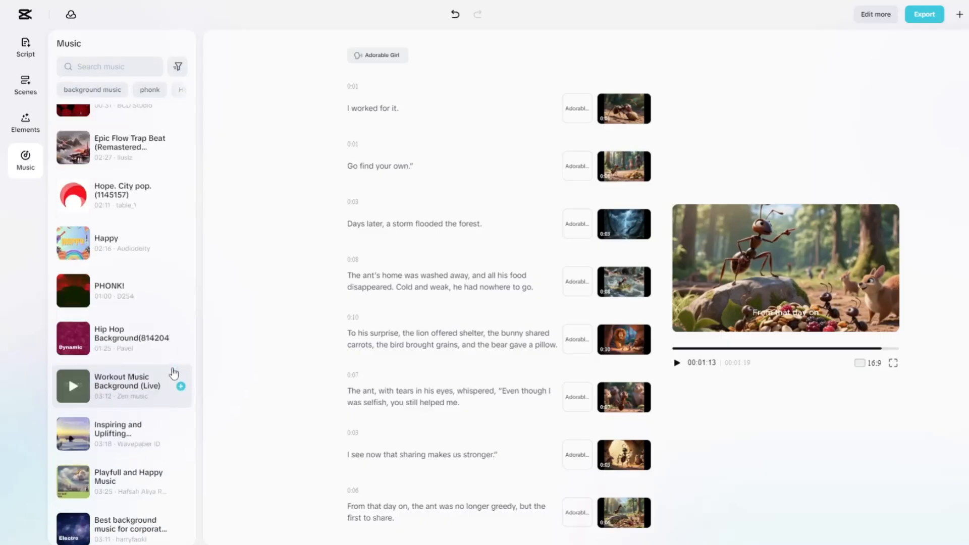
{"action": "left_click", "coordinate": [25, 159]}
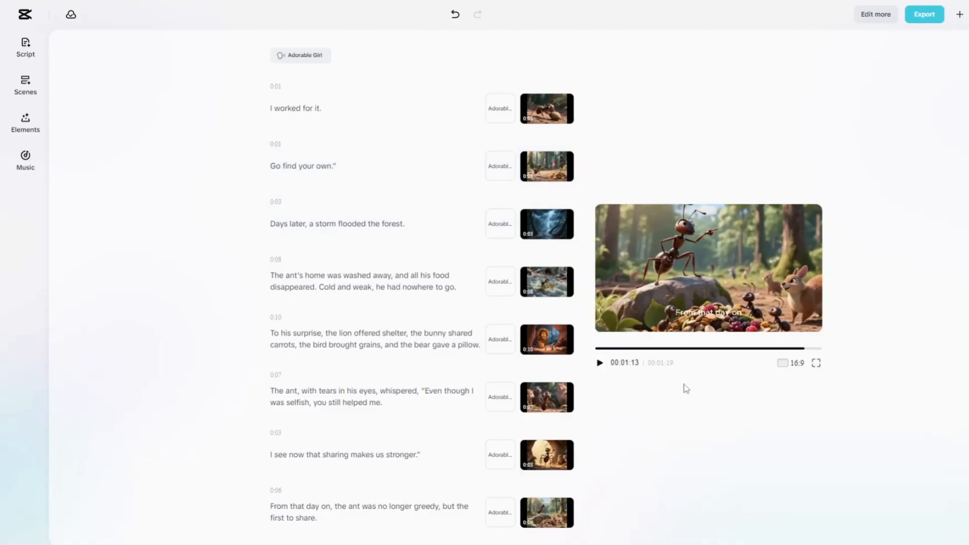
{"action": "mouse_move", "coordinate": [868, 273]}
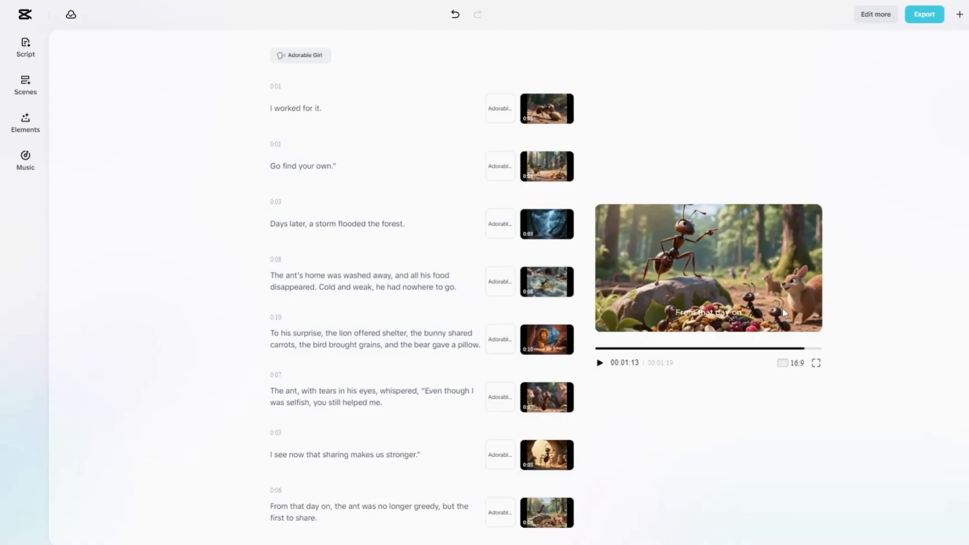
{"action": "mouse_move", "coordinate": [833, 266]}
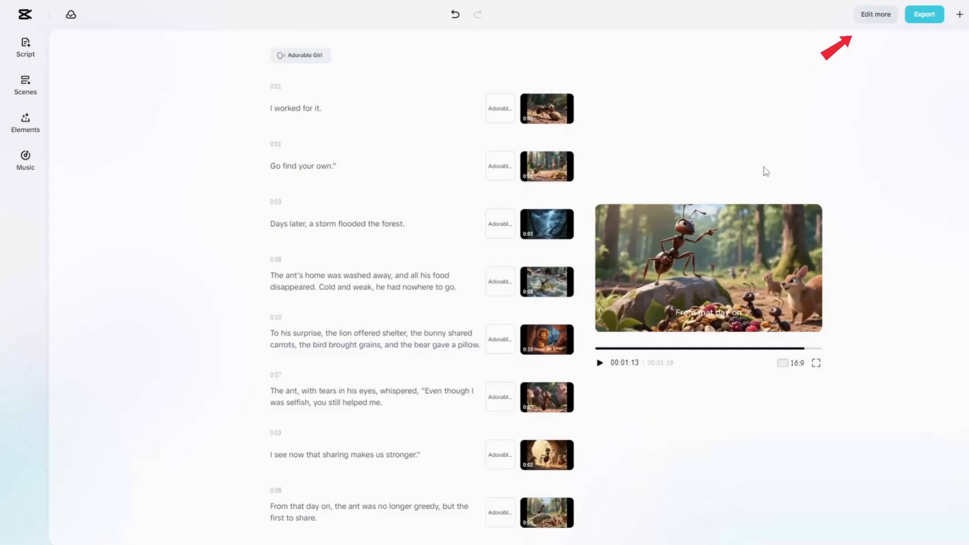
{"action": "mouse_move", "coordinate": [875, 14]}
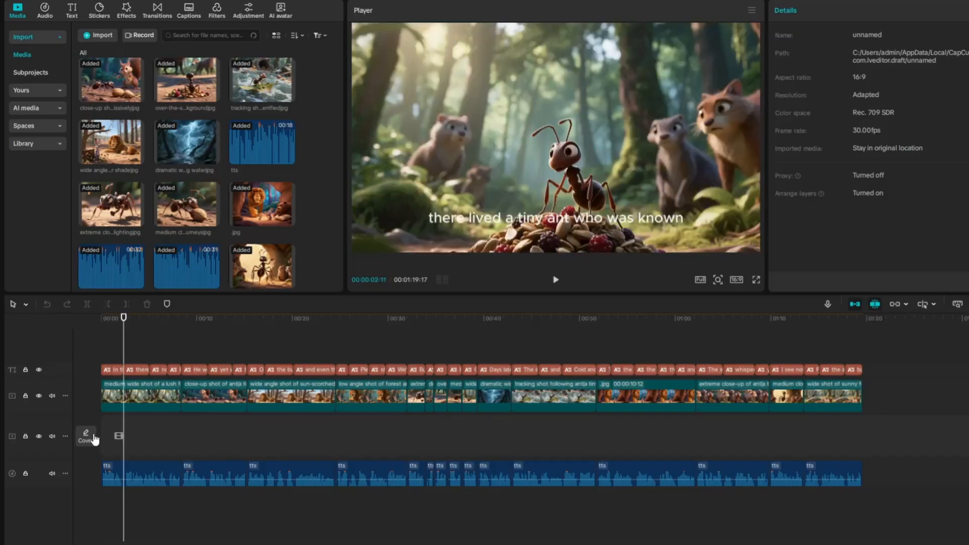
{"action": "mouse_move", "coordinate": [293, 419]}
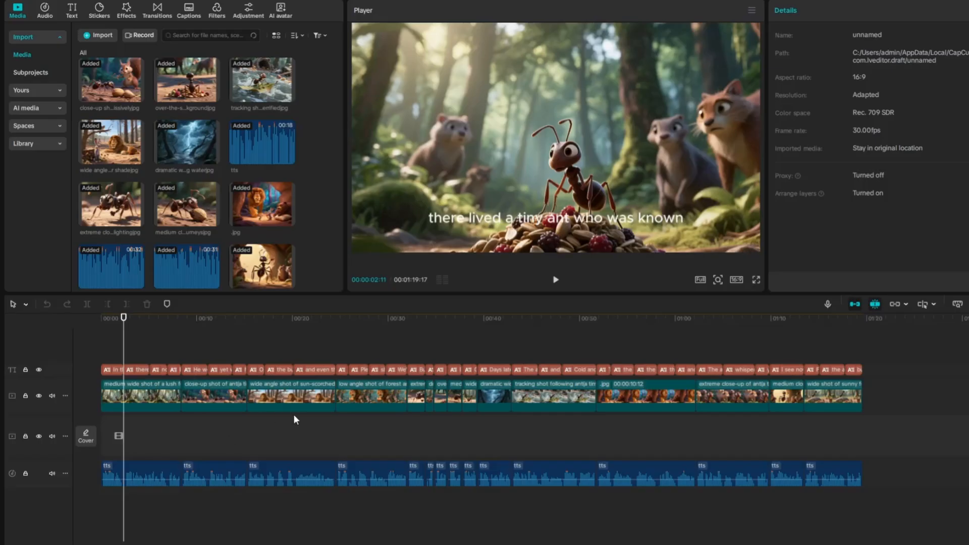
{"action": "mouse_move", "coordinate": [875, 445]}
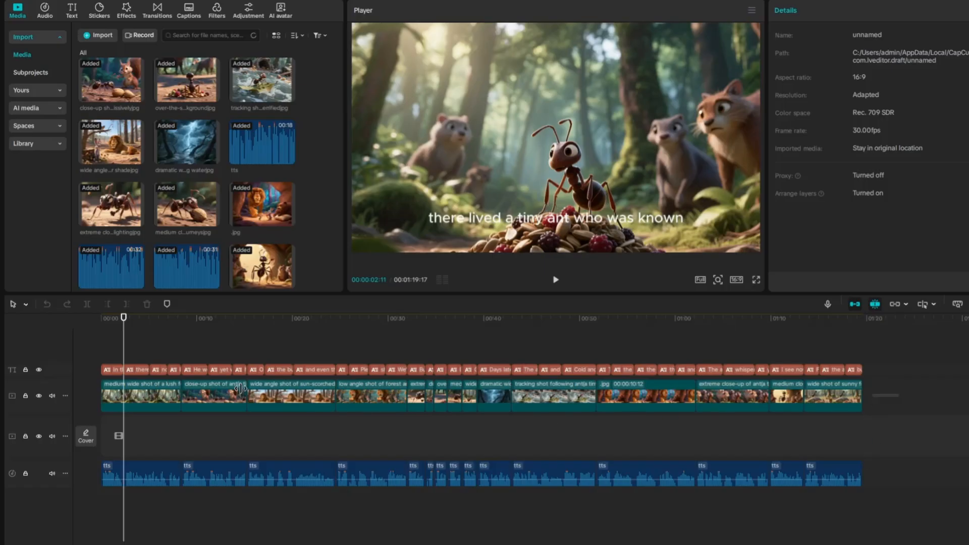
Select the first caption clip on the timeline to show its Text properties
{"action": "left_click", "coordinate": [831, 396]}
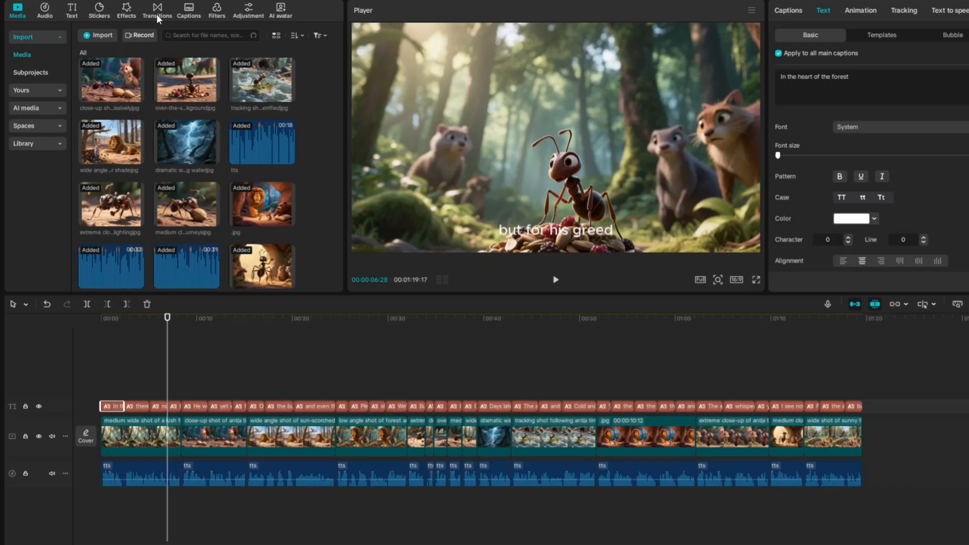
Add a 0.5-second Mix transition at the first cut and apply it to all cuts
{"action": "left_click", "coordinate": [157, 9]}
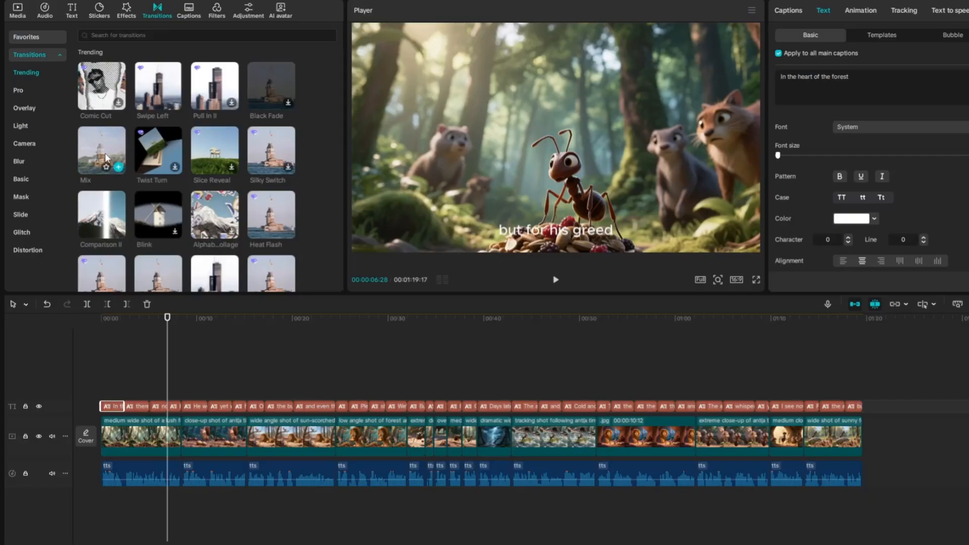
{"action": "mouse_move", "coordinate": [124, 159]}
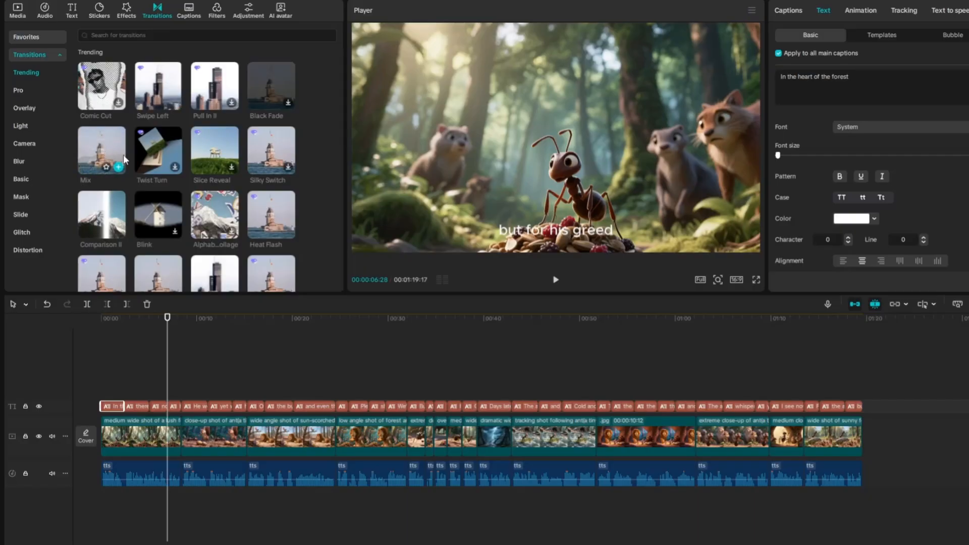
{"action": "mouse_move", "coordinate": [91, 164]}
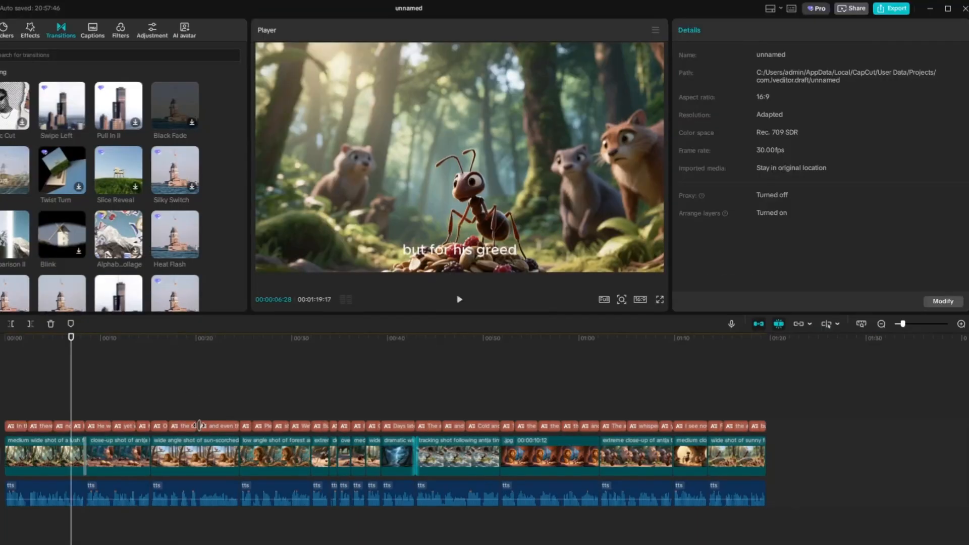
{"action": "mouse_move", "coordinate": [83, 465]}
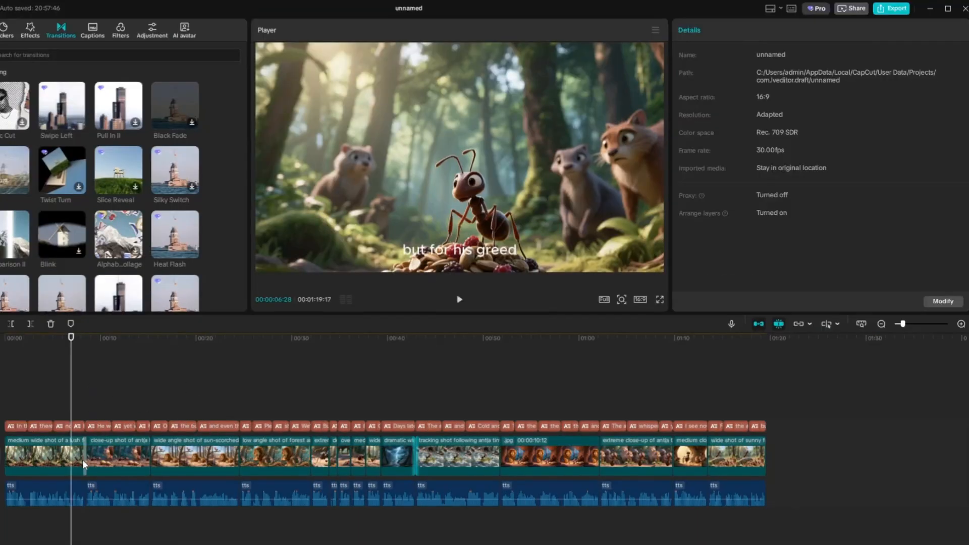
{"action": "left_click", "coordinate": [85, 456]}
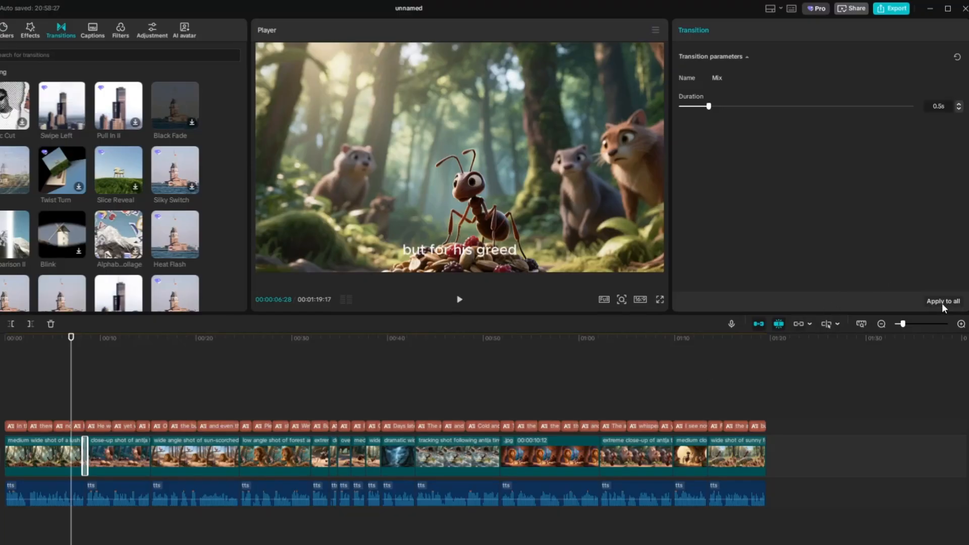
{"action": "left_click", "coordinate": [943, 301]}
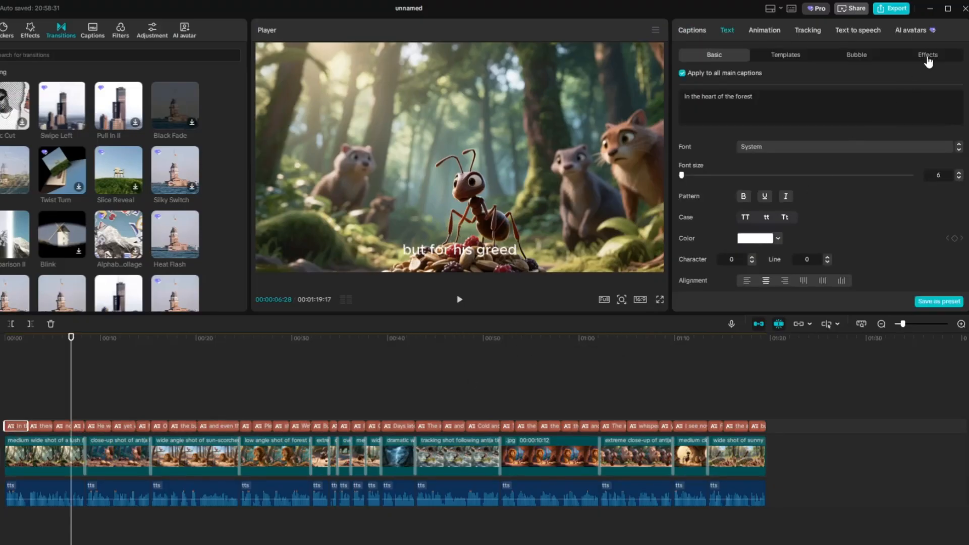
Apply a pink outlined text effect preset to all the ant story captions
{"action": "left_click", "coordinate": [927, 55]}
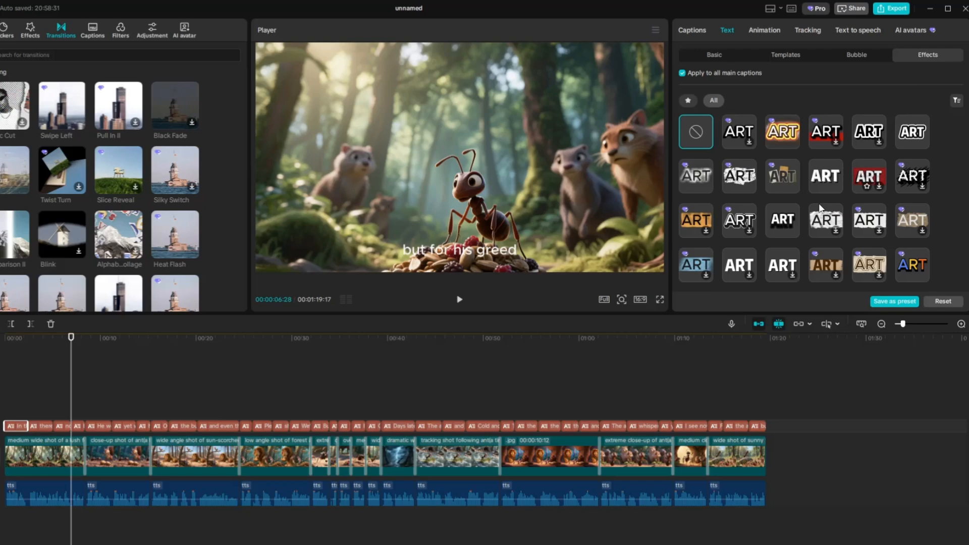
{"action": "scroll", "scroll_direction": "down", "scroll_amount": 3}
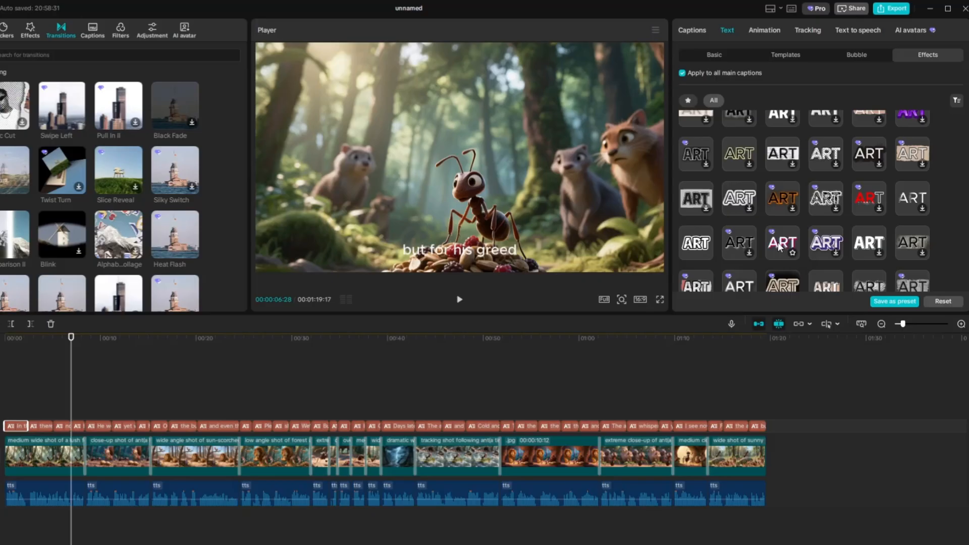
{"action": "left_click", "coordinate": [781, 242]}
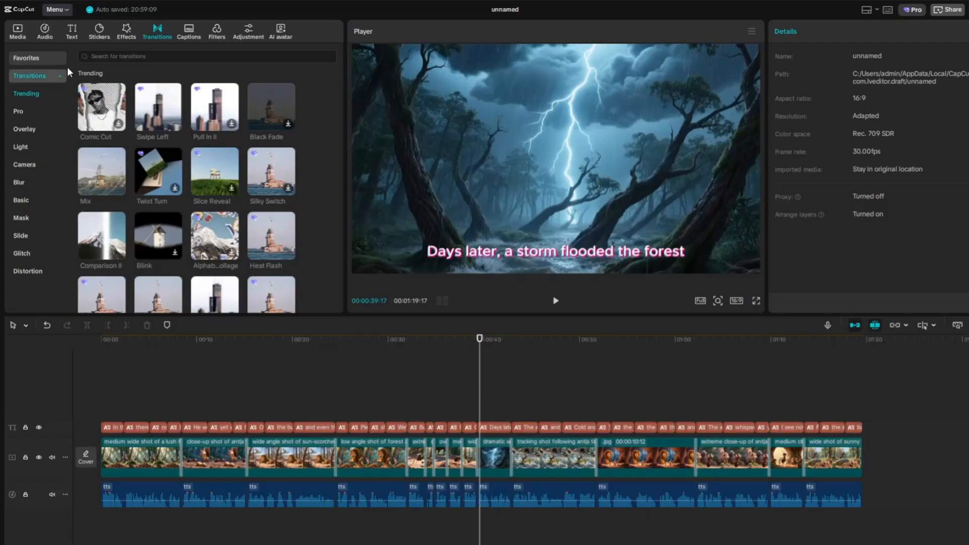
Add Thunder (short) under the storm clip, then Healing Water Stream trimmed to the flood scenes
{"action": "left_click", "coordinate": [44, 32]}
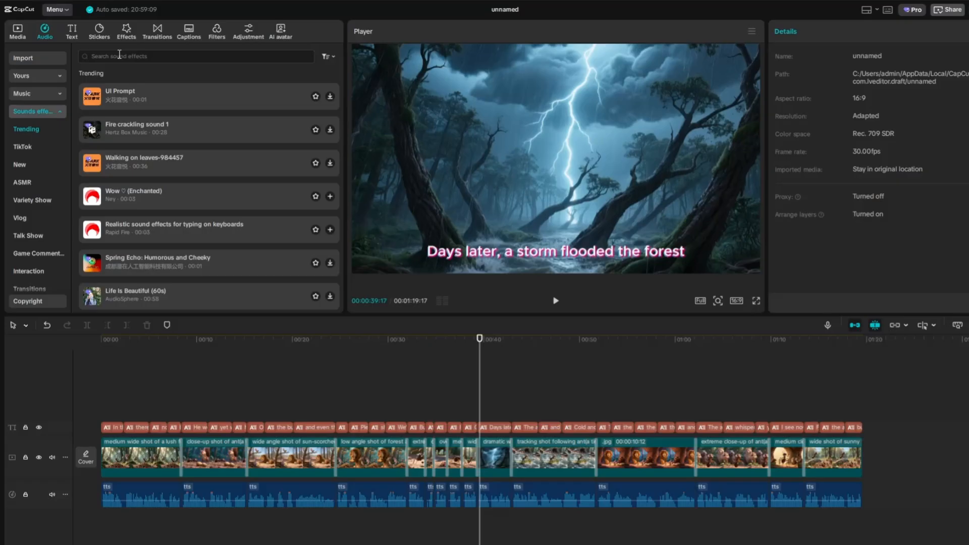
{"action": "type", "text": "thunder"}
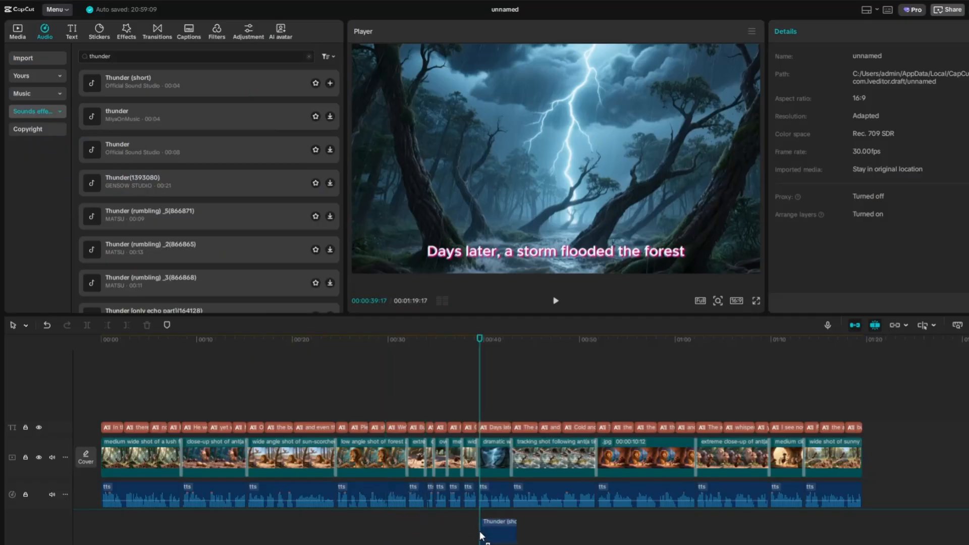
{"action": "left_click", "coordinate": [498, 522]}
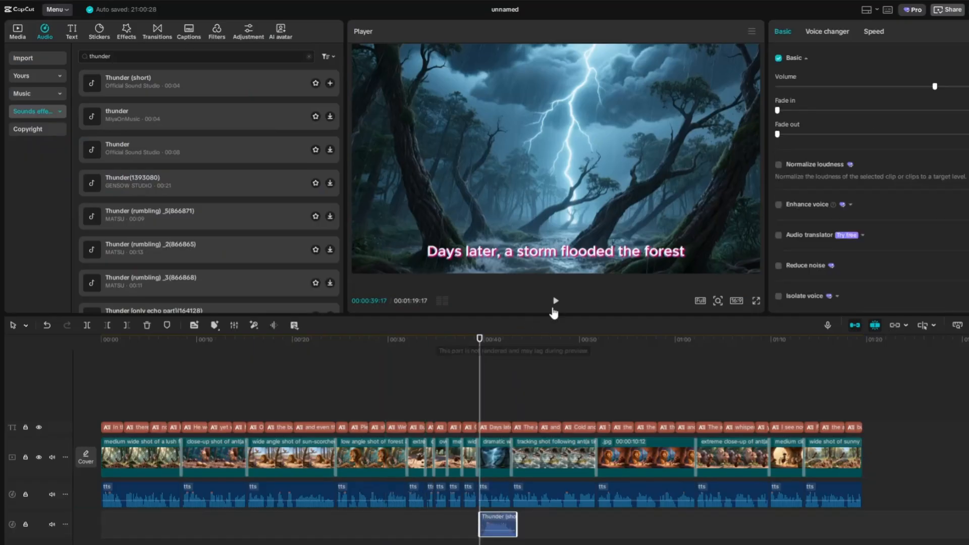
{"action": "left_click", "coordinate": [554, 301]}
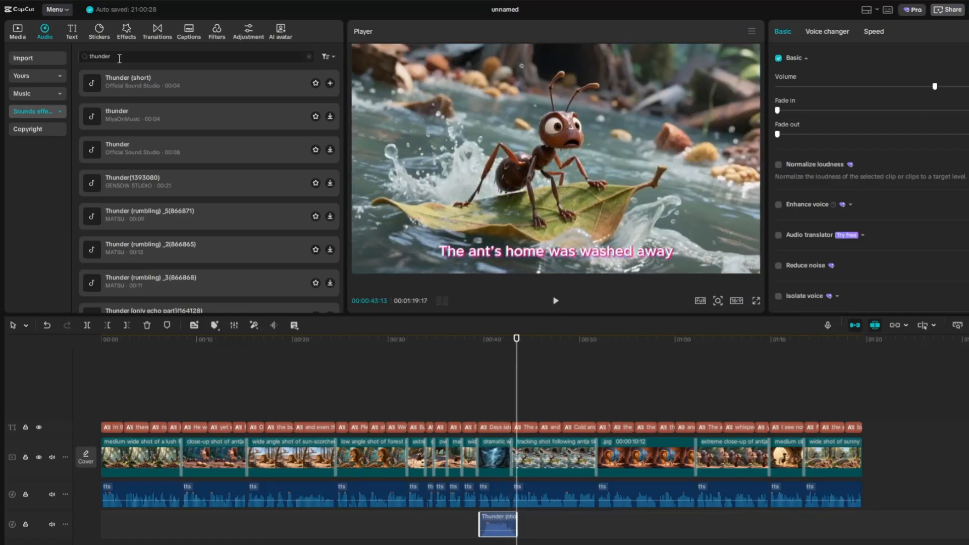
{"action": "type", "text": "water rashing"}
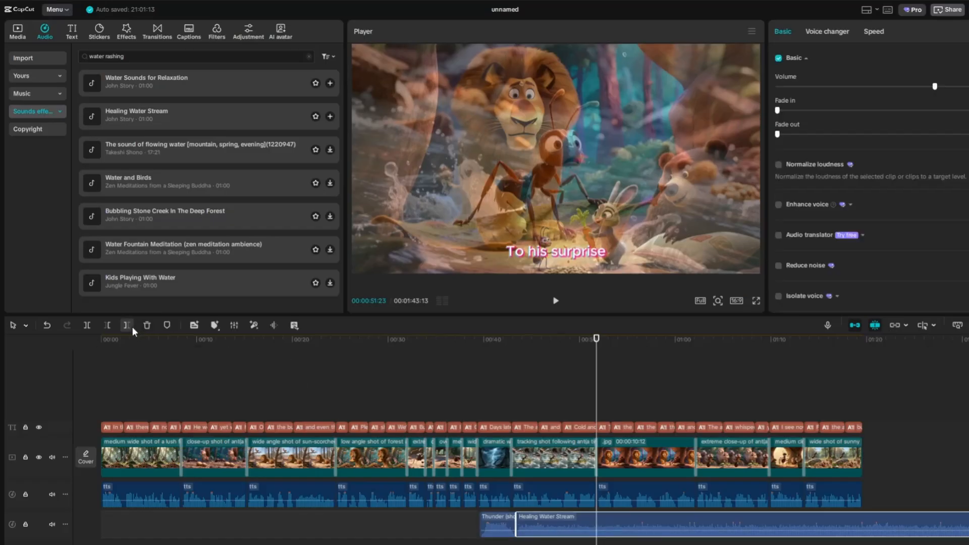
{"action": "left_click", "coordinate": [554, 300]}
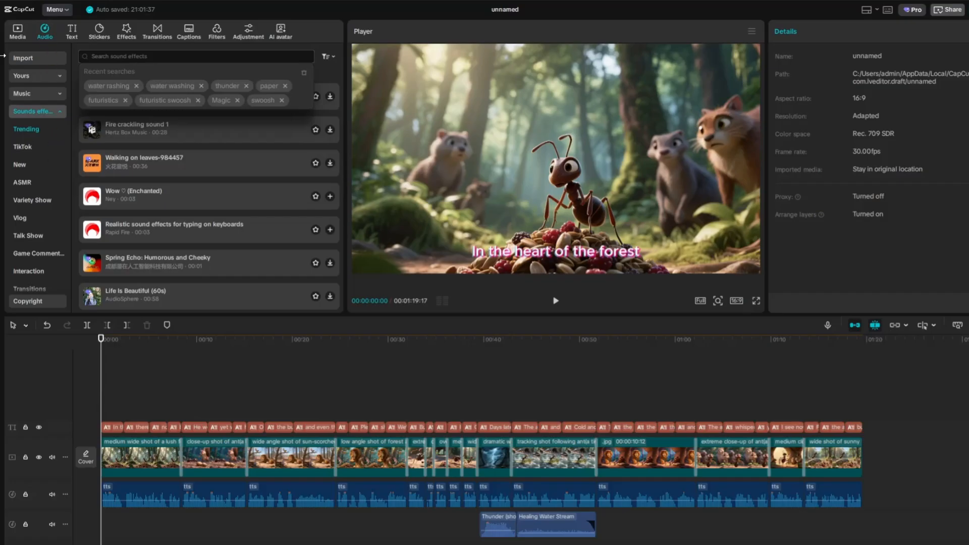
Add the Forest Sounds effect on a new audio track at 00:00 and preview it
{"action": "type", "text": "forest"}
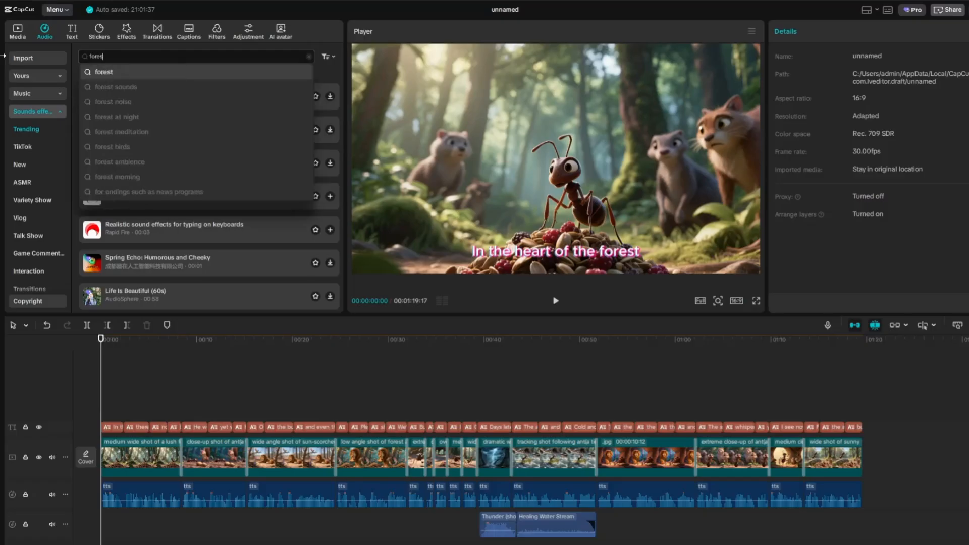
{"action": "key", "text": "Enter"}
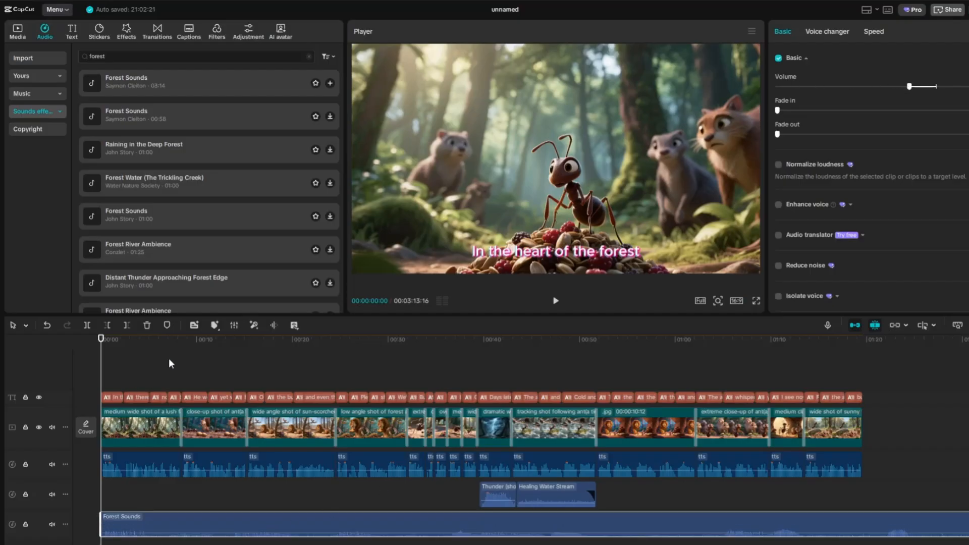
{"action": "left_click", "coordinate": [554, 300]}
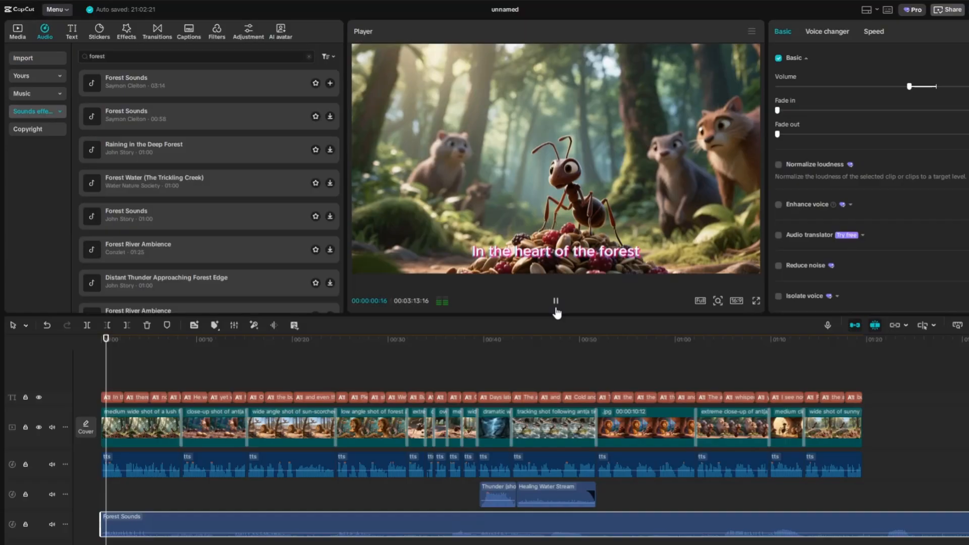
{"action": "left_click", "coordinate": [554, 301]}
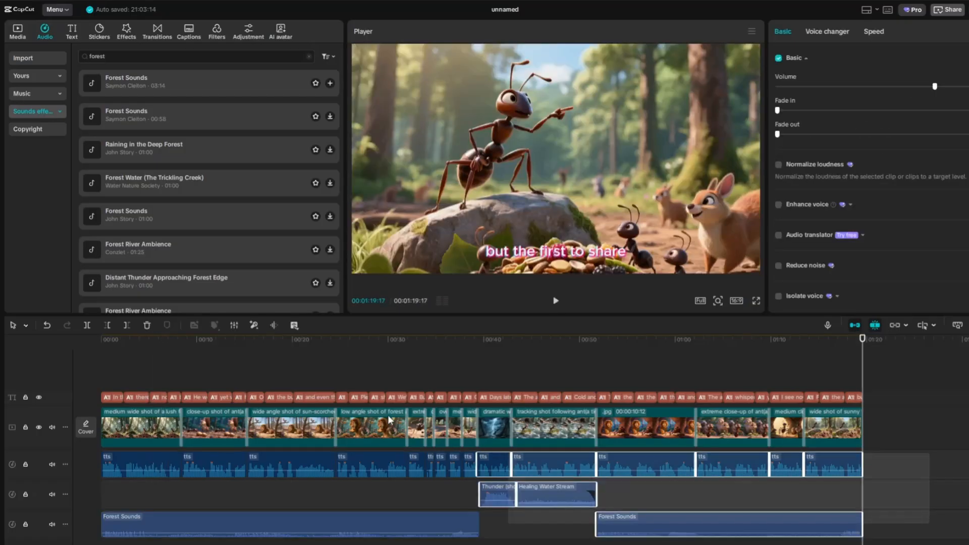
Select all captions, scenes, voiceover and sound clips and group them with Combination
{"action": "left_click", "coordinate": [140, 427]}
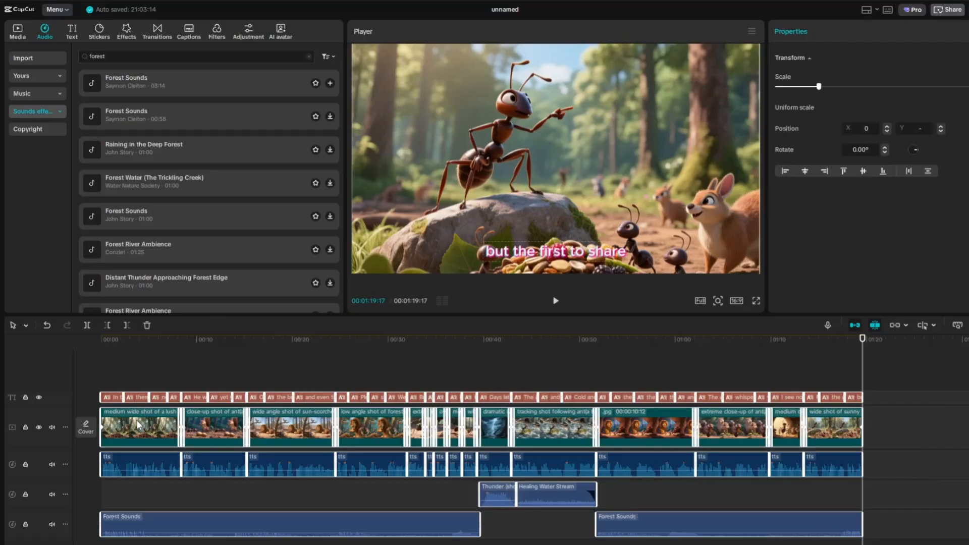
{"action": "right_click", "coordinate": [140, 427]}
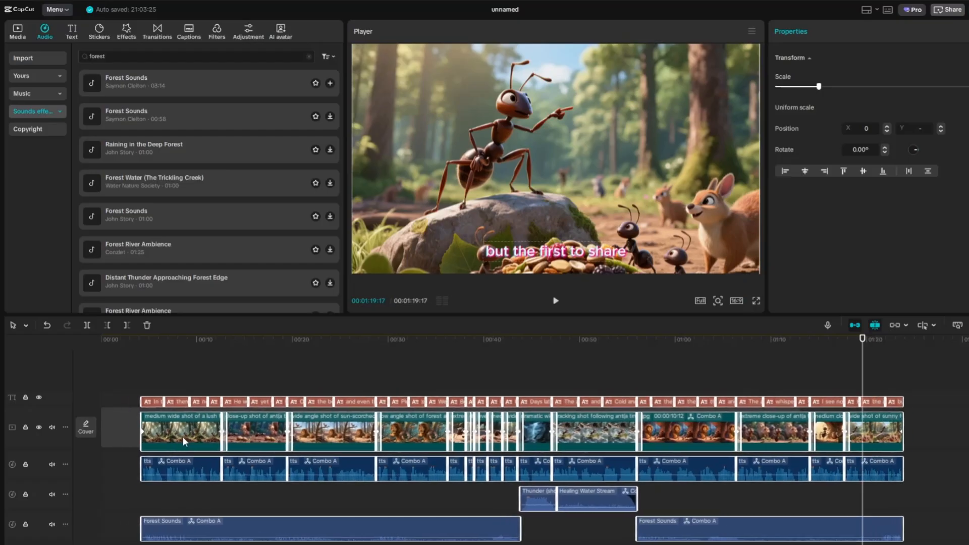
{"action": "left_click", "coordinate": [17, 30]}
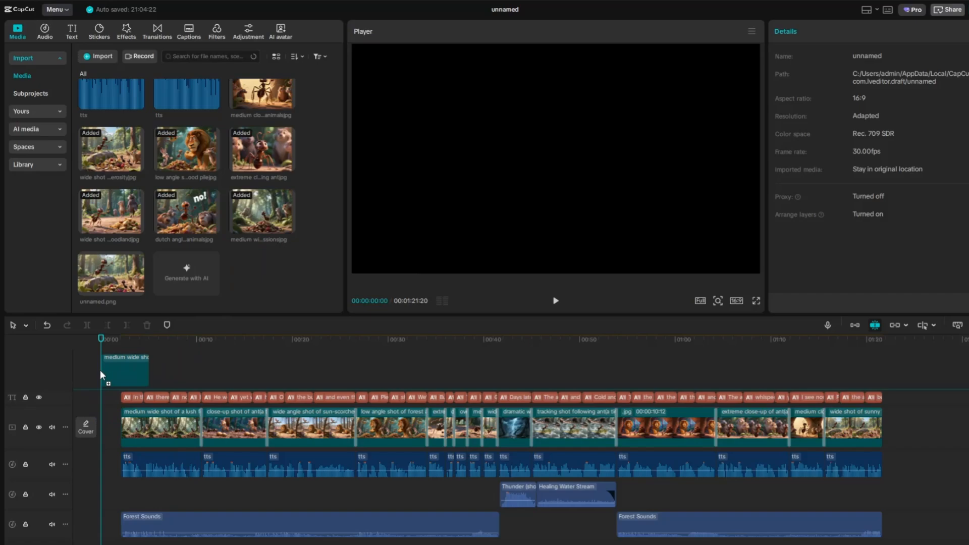
Scale the forest image to fill the opening frame and add the title 'The Greedy Ant'
{"action": "left_click", "coordinate": [71, 30]}
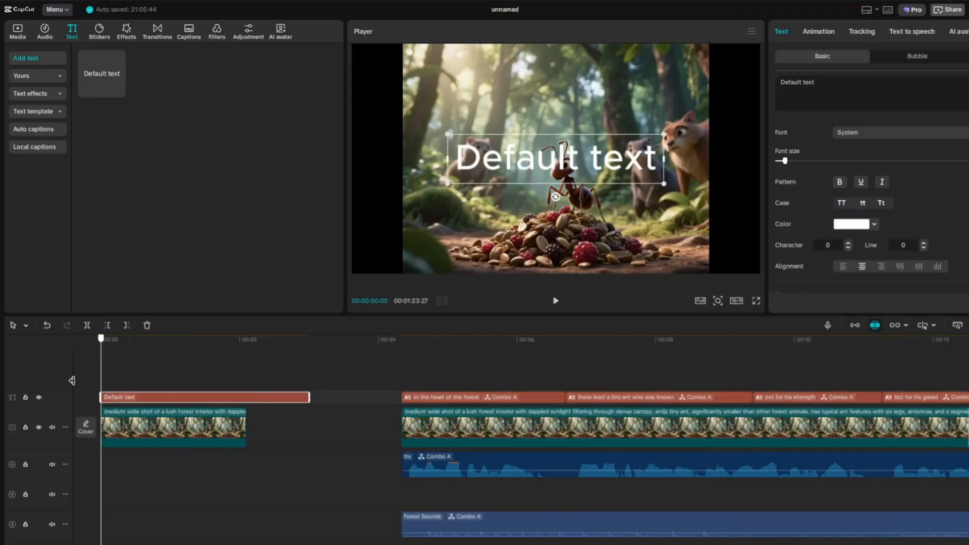
{"action": "left_click", "coordinate": [173, 426]}
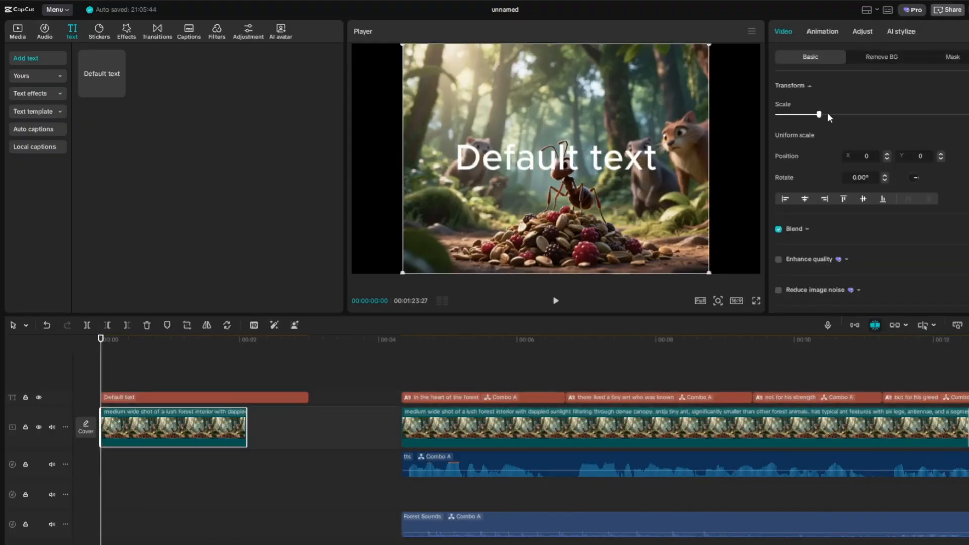
{"action": "left_click", "coordinate": [203, 396]}
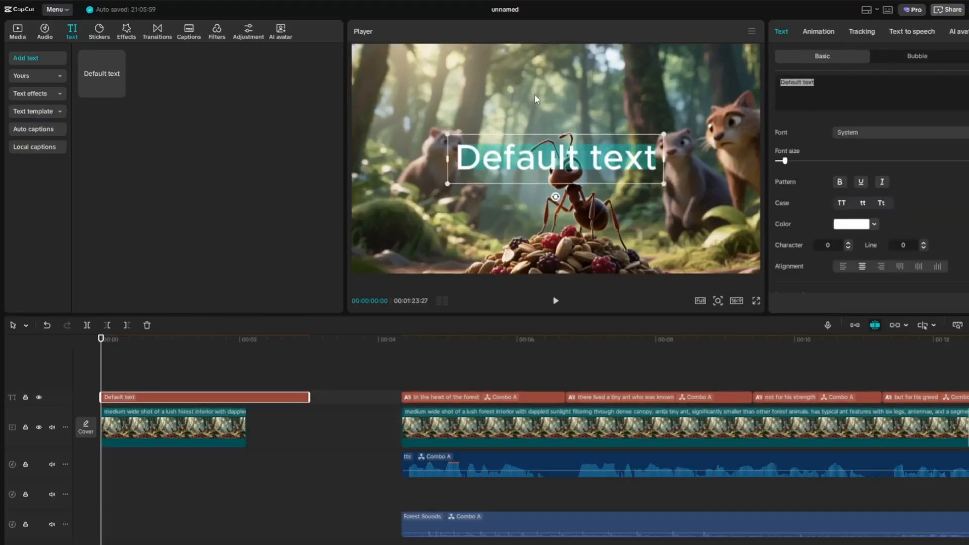
{"action": "type", "text": "The Greedy Ant"}
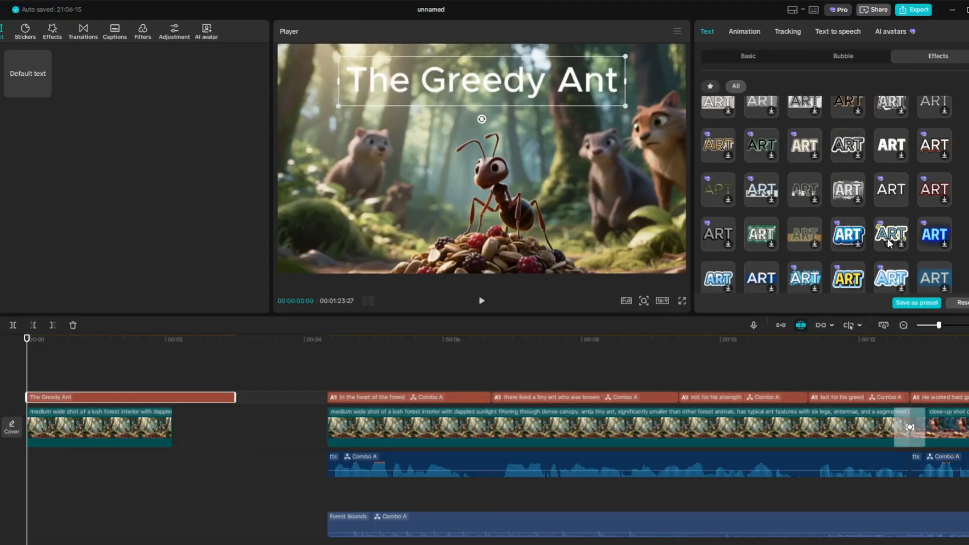
Apply a bold outlined ART effect preset to 'The Greedy Ant' title
{"action": "left_click", "coordinate": [890, 184]}
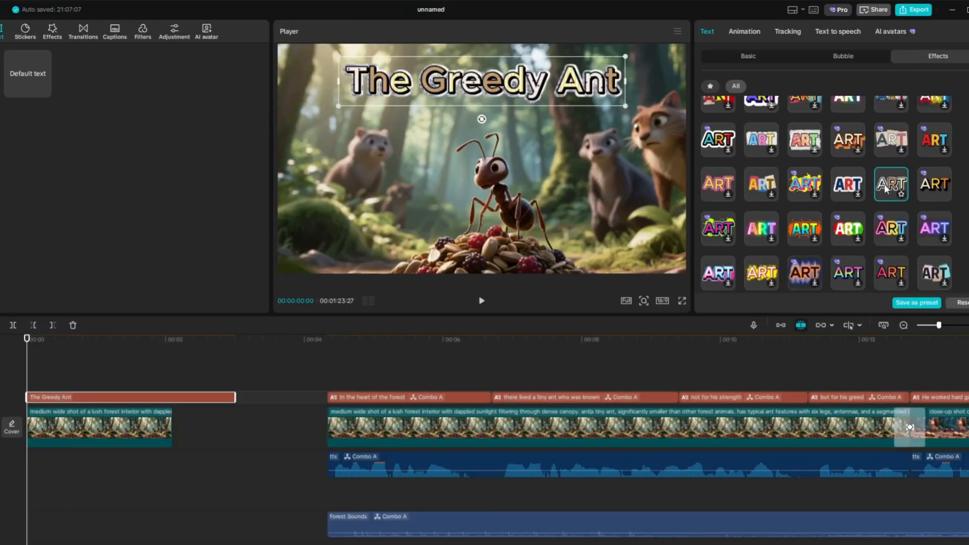
{"action": "left_click", "coordinate": [744, 32]}
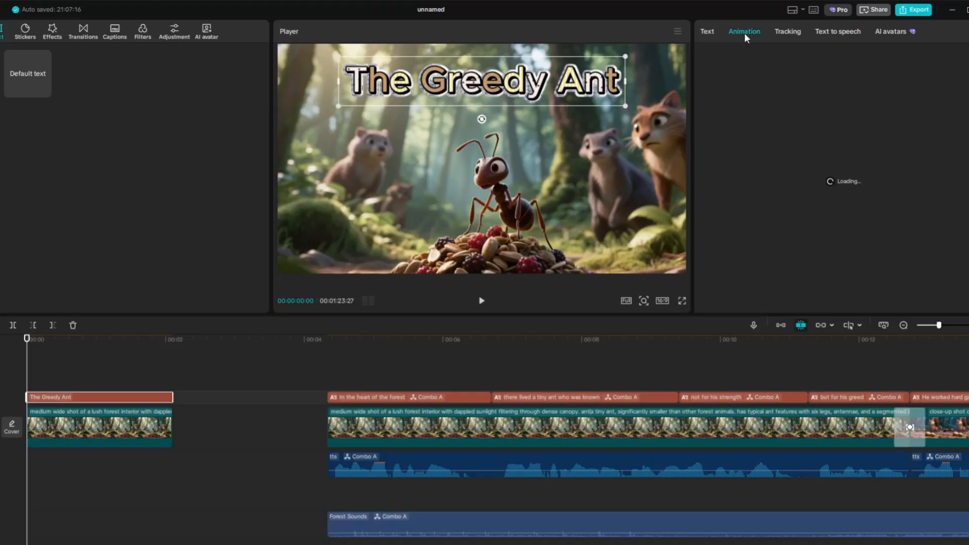
Set the title's In animation to Laser Cut with a 0.7-second duration
{"action": "left_click", "coordinate": [744, 31]}
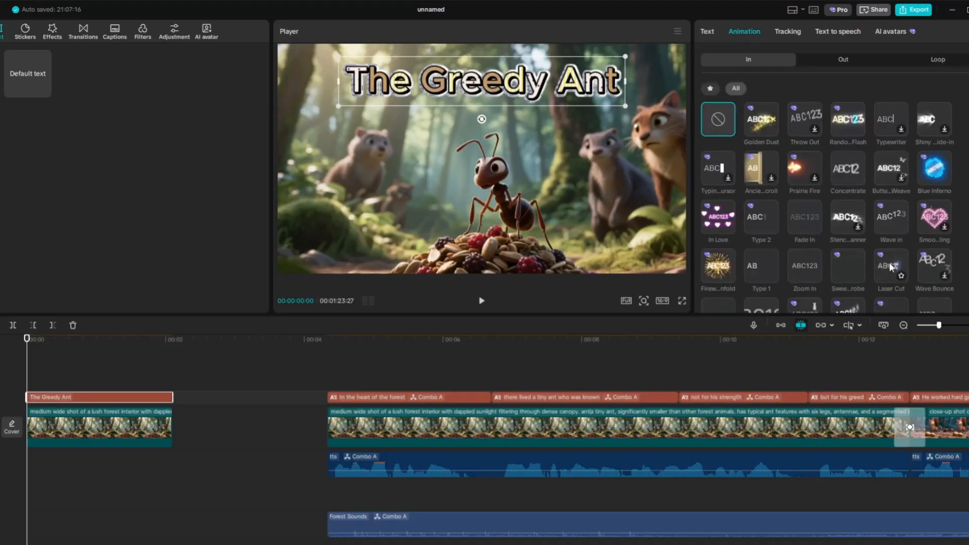
{"action": "left_click", "coordinate": [890, 267]}
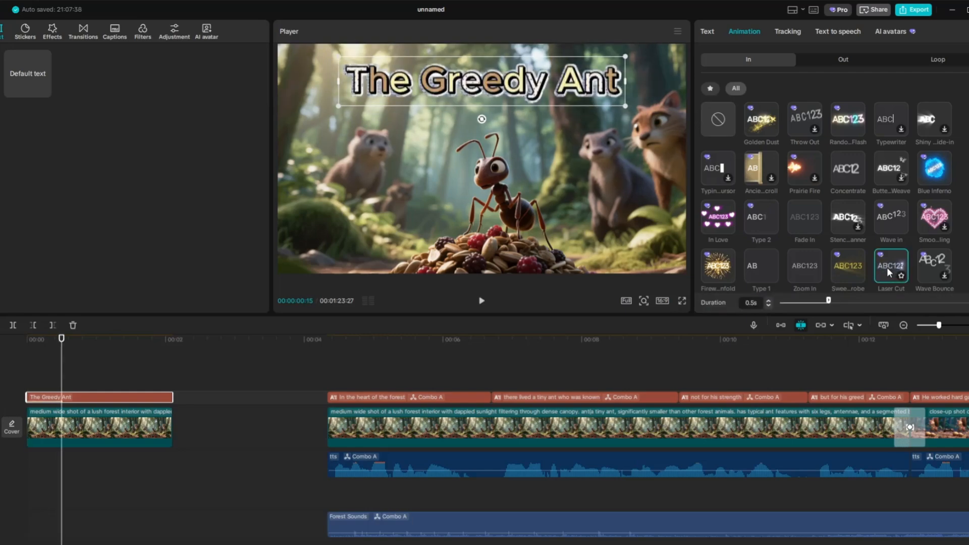
{"action": "left_click_drag", "start_coordinate": [825, 300], "coordinate": [851, 301]}
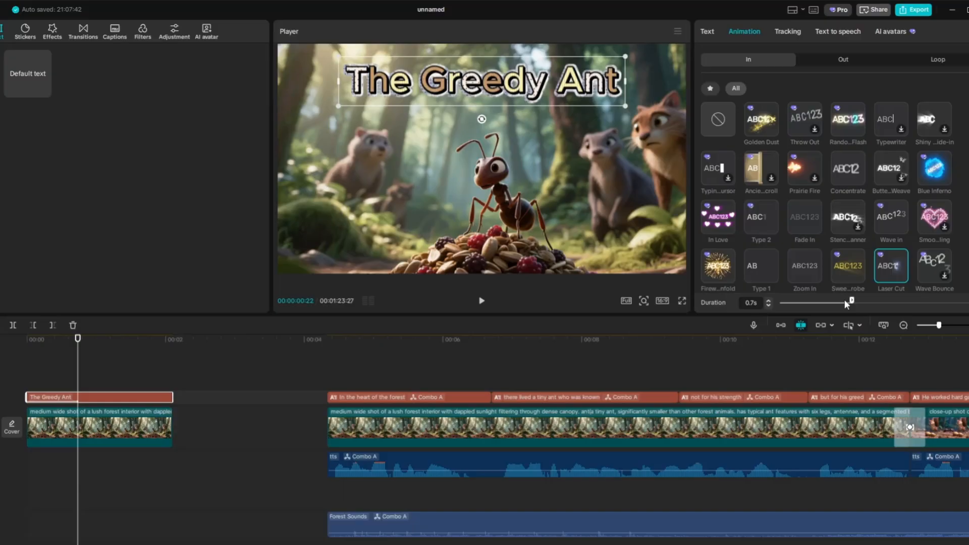
{"action": "mouse_move", "coordinate": [834, 302]}
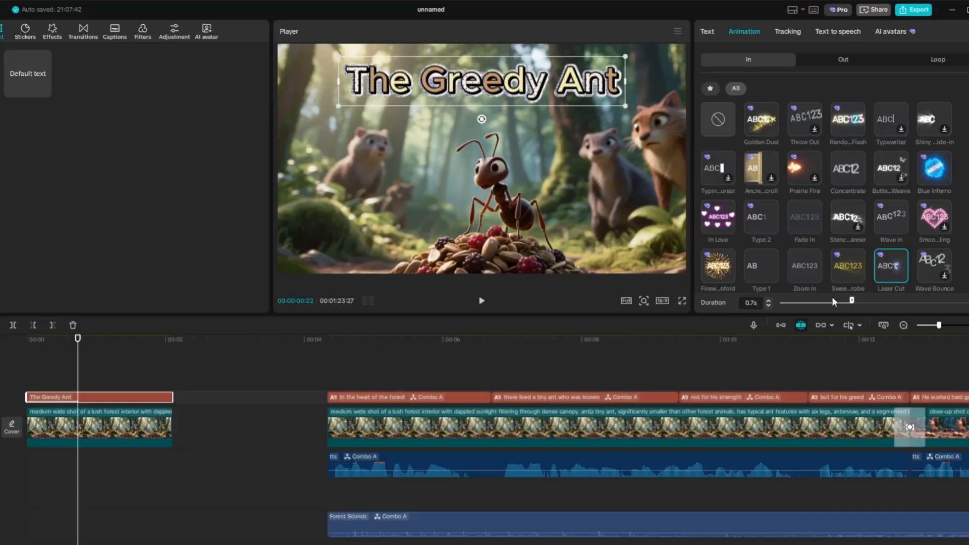
{"action": "left_click", "coordinate": [837, 31]}
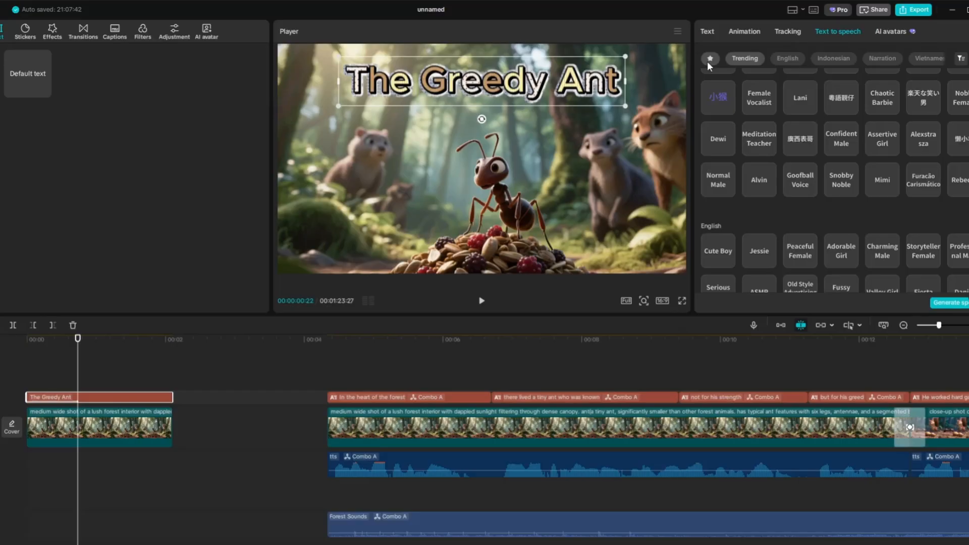
Generate a text-to-speech voiceover of the title with the Adorable Girl voice
{"action": "left_click", "coordinate": [709, 59]}
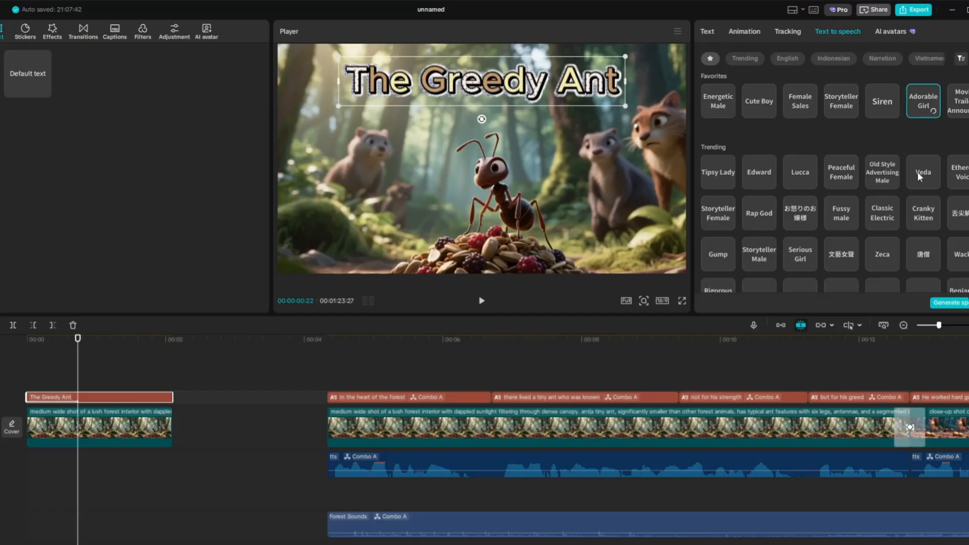
{"action": "left_click", "coordinate": [949, 302]}
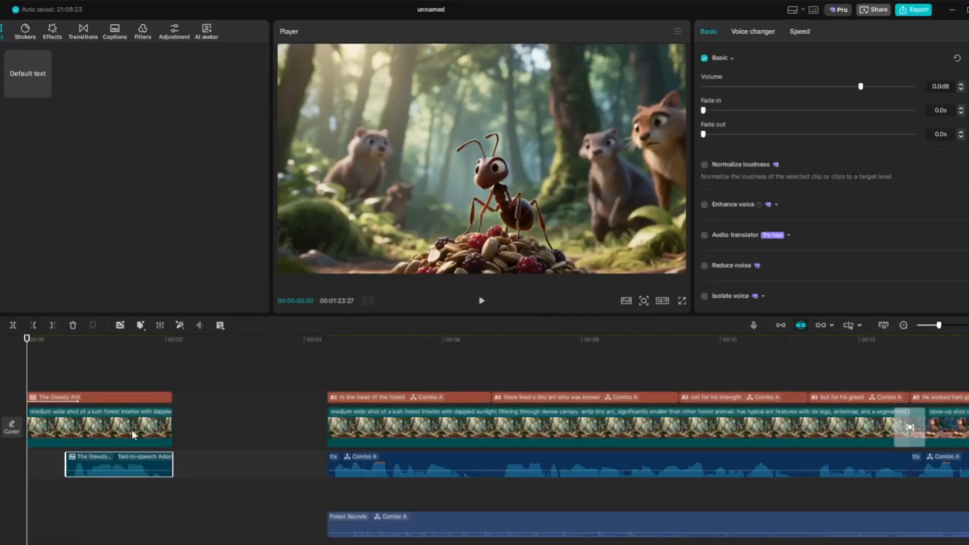
Select the opening clip and review its Laser Cut entrance animation at 0.6 seconds
{"action": "left_click", "coordinate": [99, 427]}
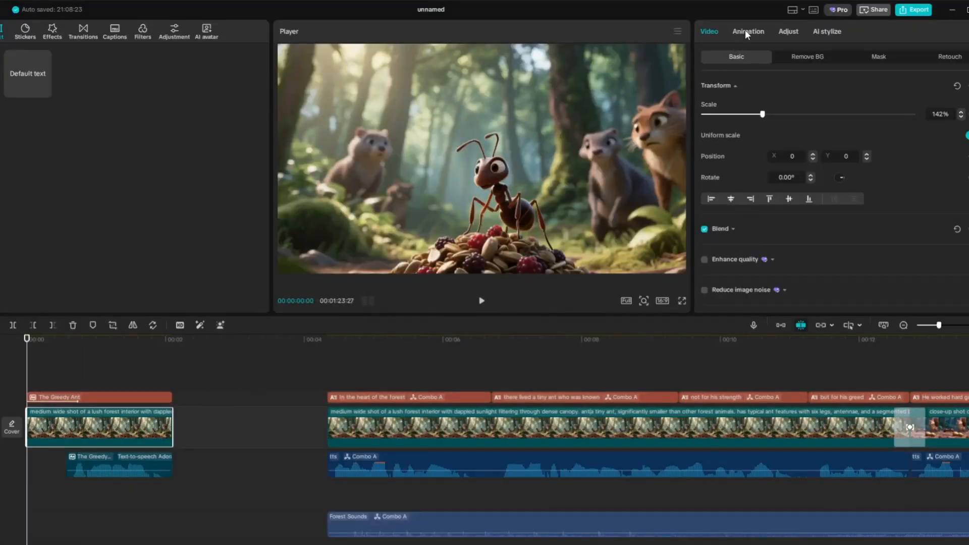
{"action": "left_click", "coordinate": [748, 32]}
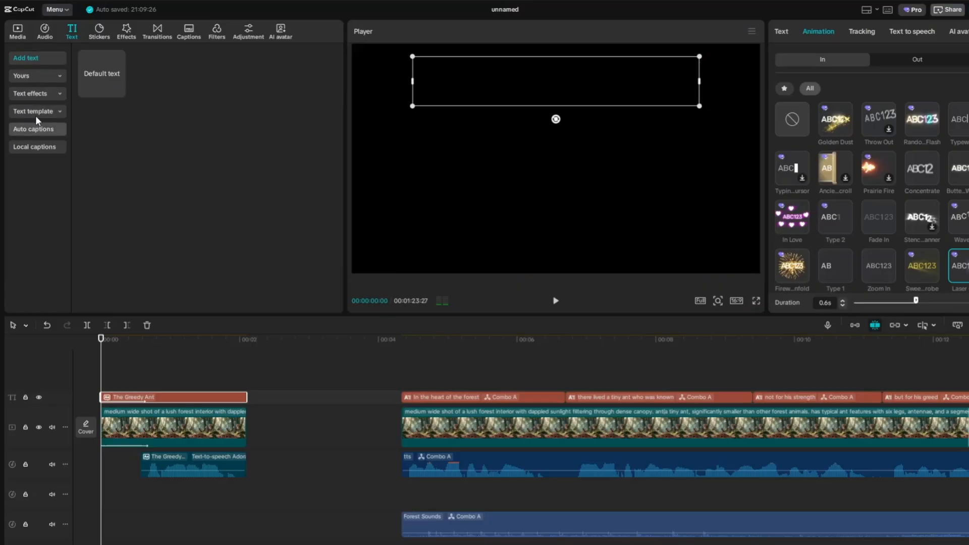
{"action": "mouse_move", "coordinate": [47, 42]}
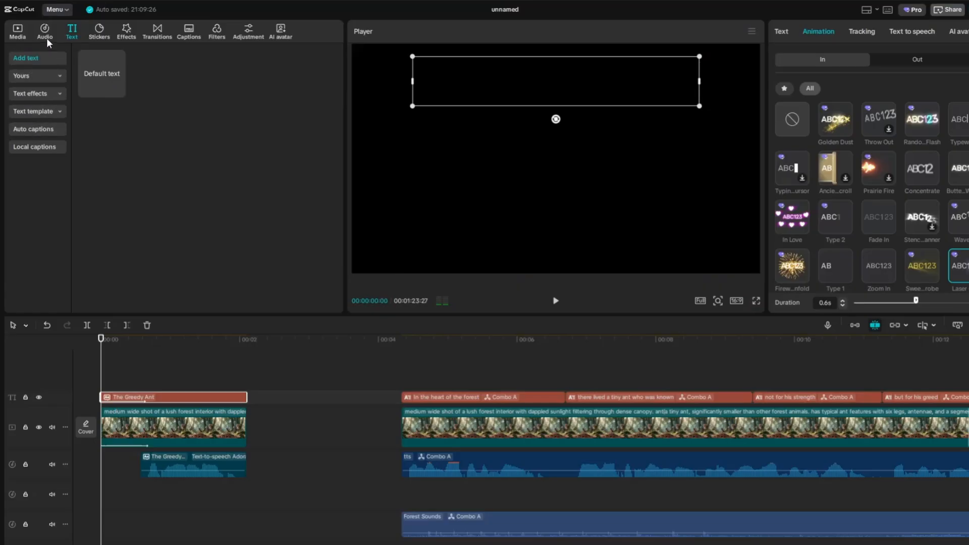
Search the Sound effects library for 'magic' to place under the title card
{"action": "left_click", "coordinate": [44, 32]}
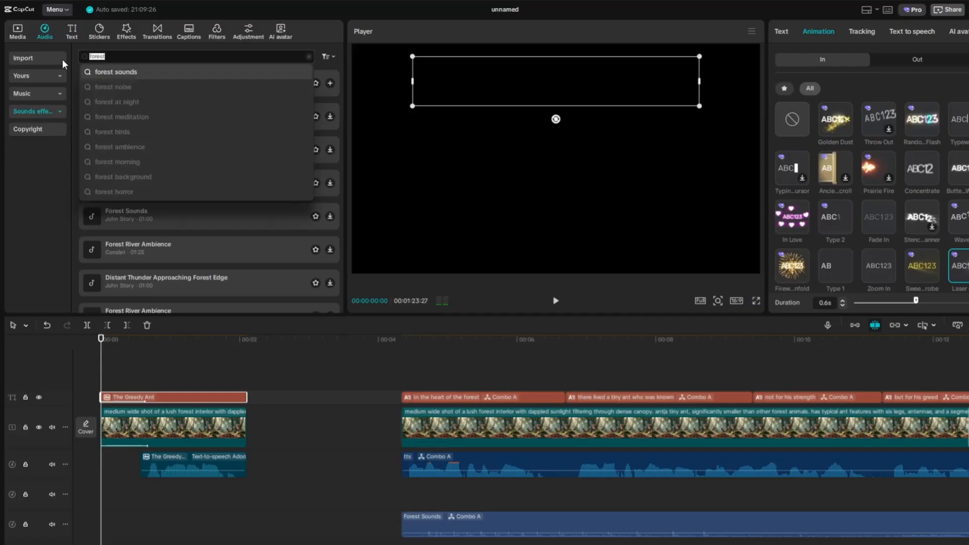
{"action": "type", "text": "magic"}
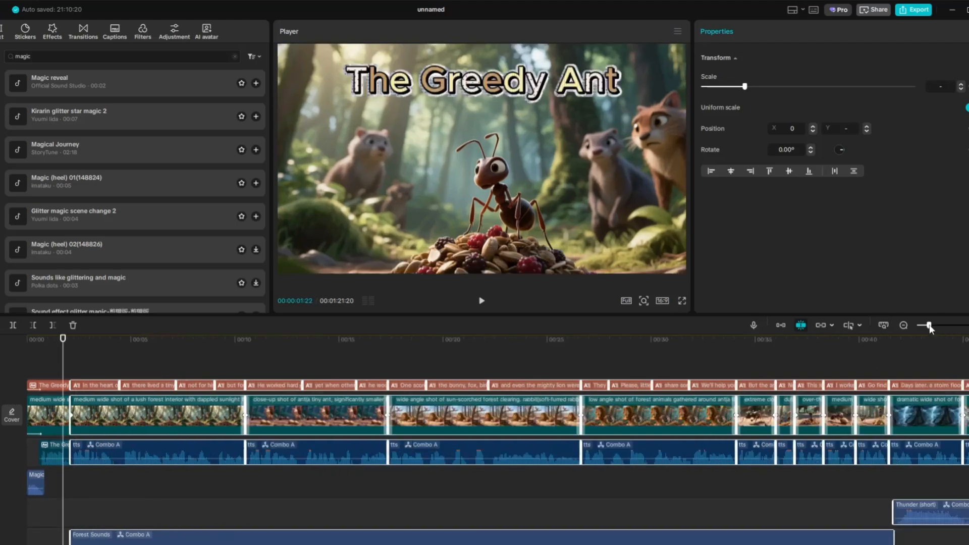
{"action": "left_click_drag", "start_coordinate": [927, 324], "coordinate": [921, 325]}
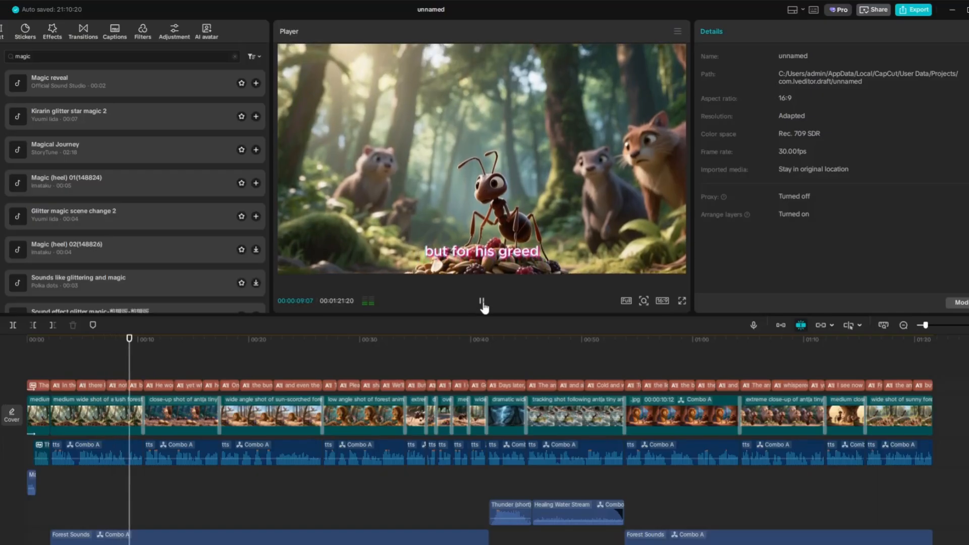
{"action": "left_click", "coordinate": [481, 301]}
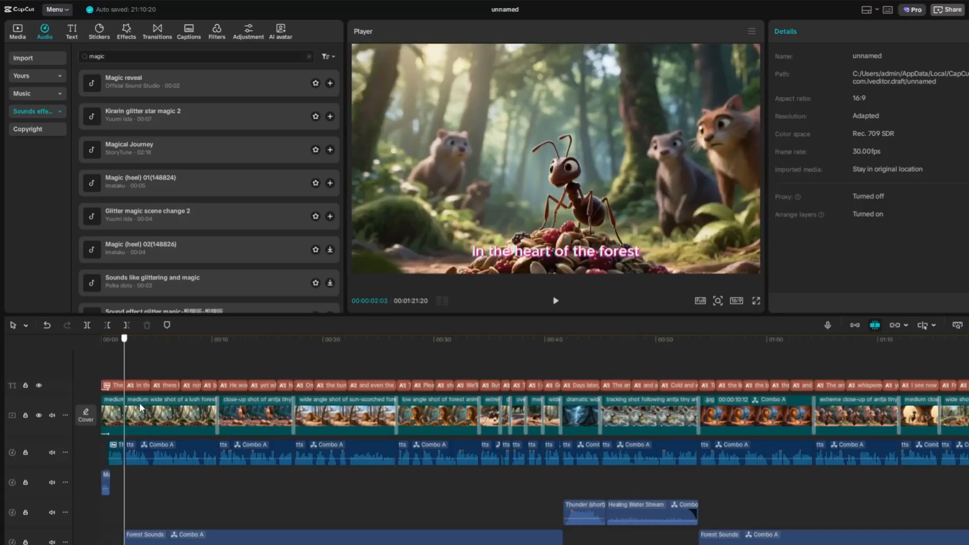
Animate the opening scene with an AI video prompt: the ant gathers food while nearby animals watch
{"action": "left_click", "coordinate": [17, 28]}
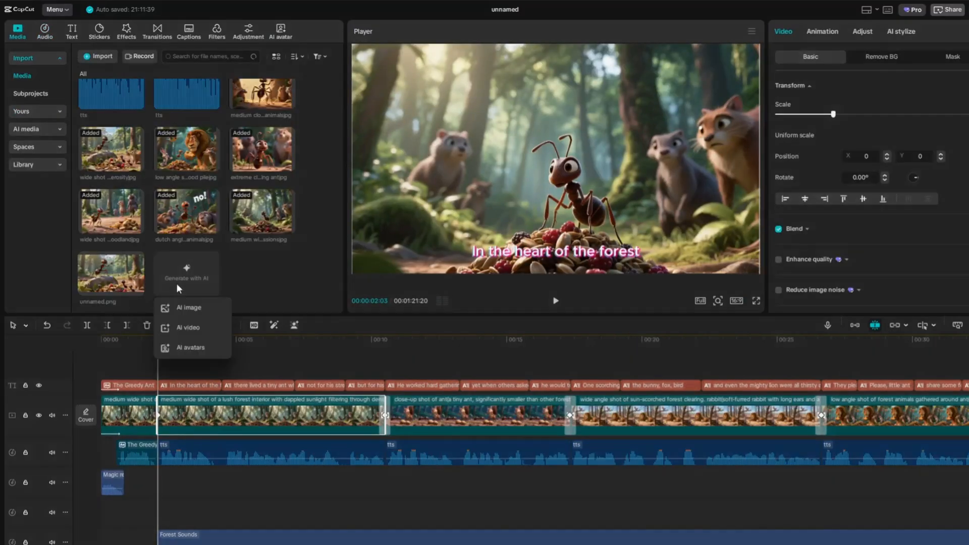
{"action": "left_click", "coordinate": [189, 328]}
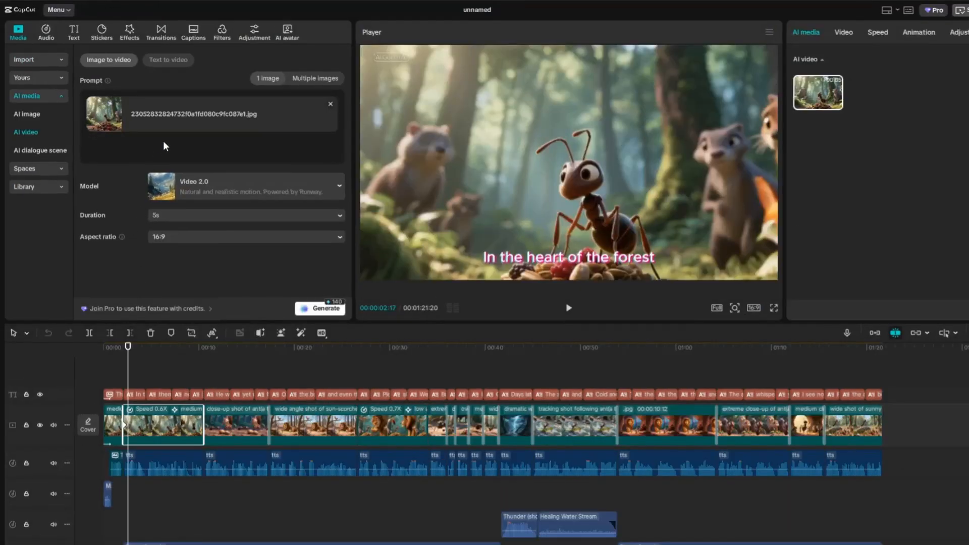
{"action": "left_click", "coordinate": [154, 141]}
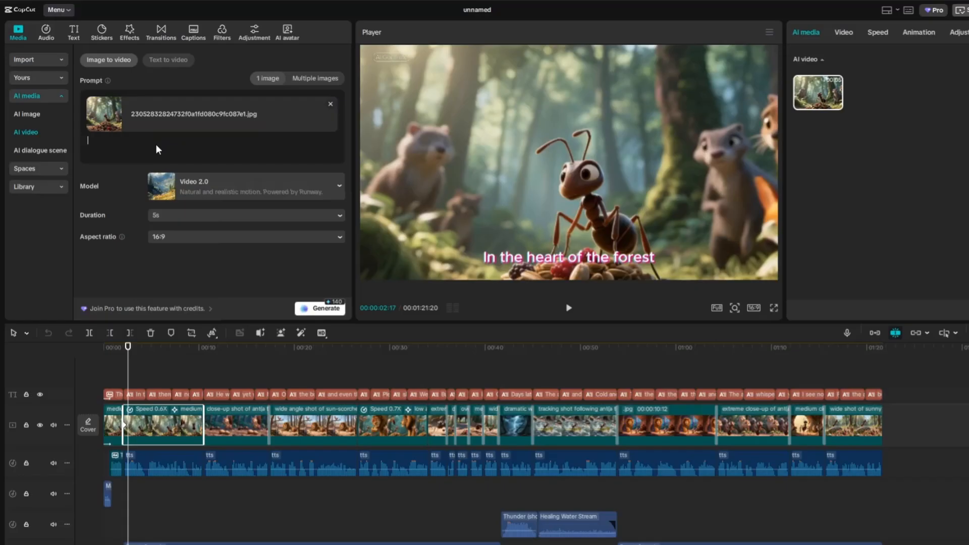
{"action": "type", "text": "The and is working gathering food and placing it all in one place. All animals nearby are looking to ant. And doing nothing."}
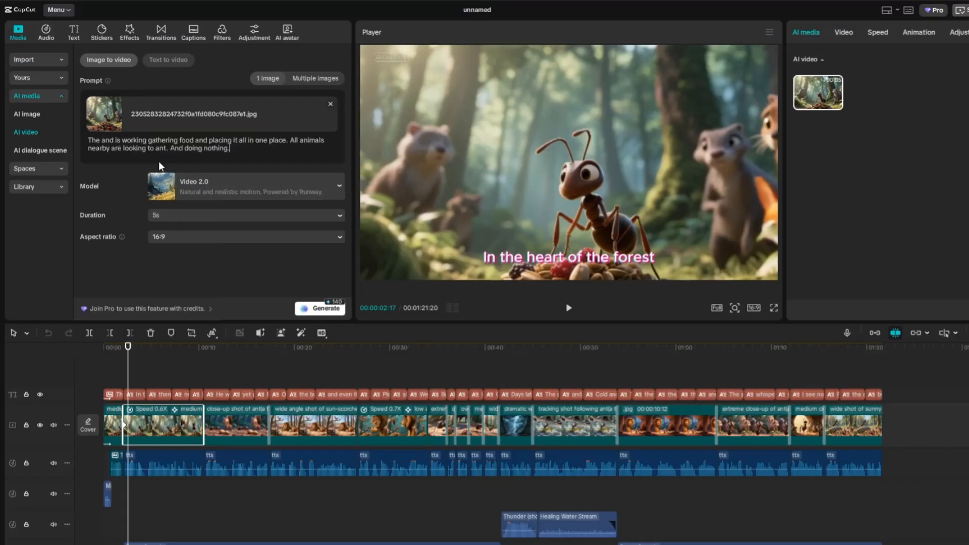
{"action": "mouse_move", "coordinate": [148, 176]}
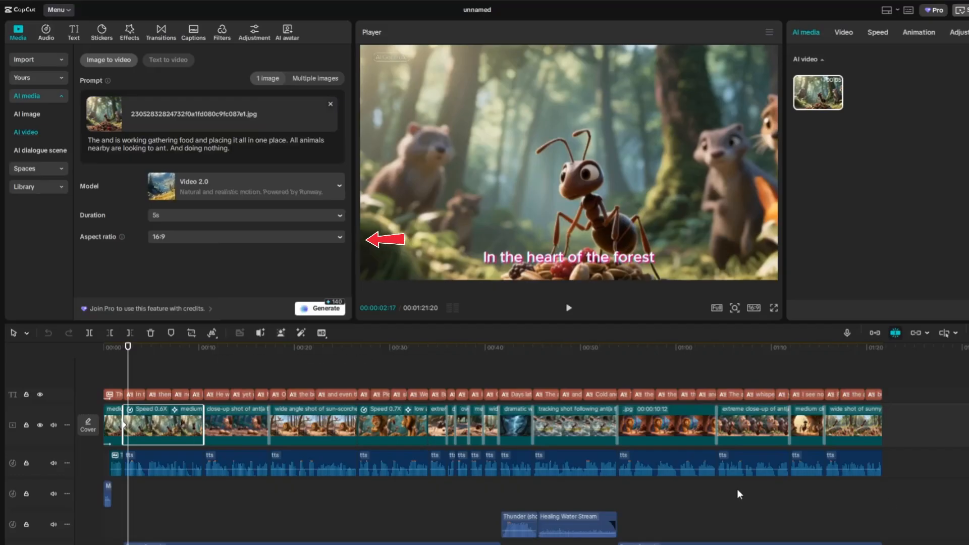
{"action": "left_click", "coordinate": [229, 148]}
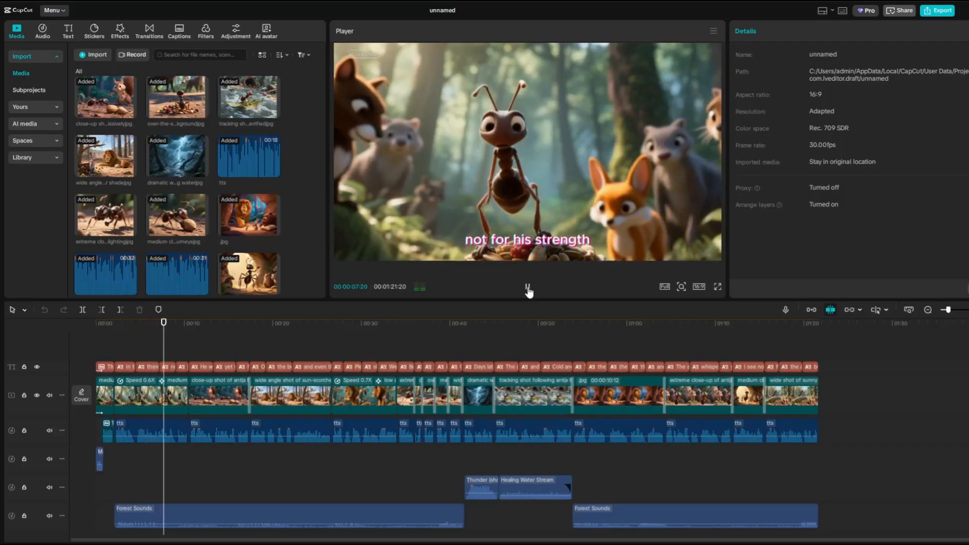
{"action": "left_click", "coordinate": [363, 394]}
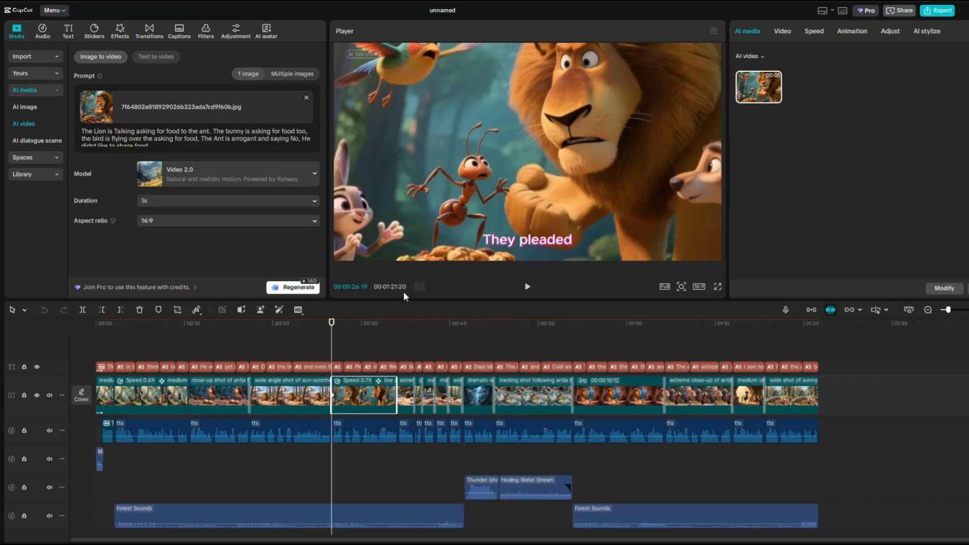
{"action": "mouse_move", "coordinate": [529, 294]}
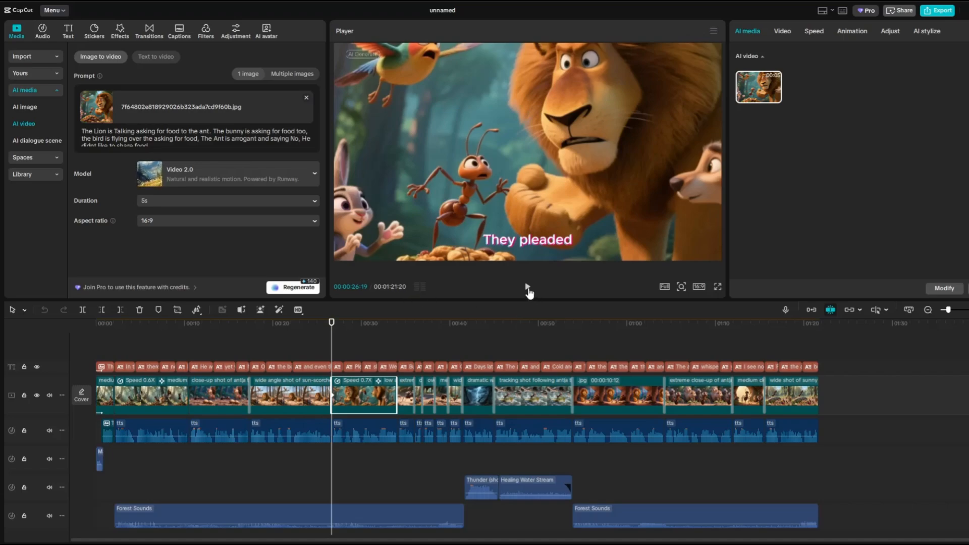
{"action": "left_click", "coordinate": [527, 286]}
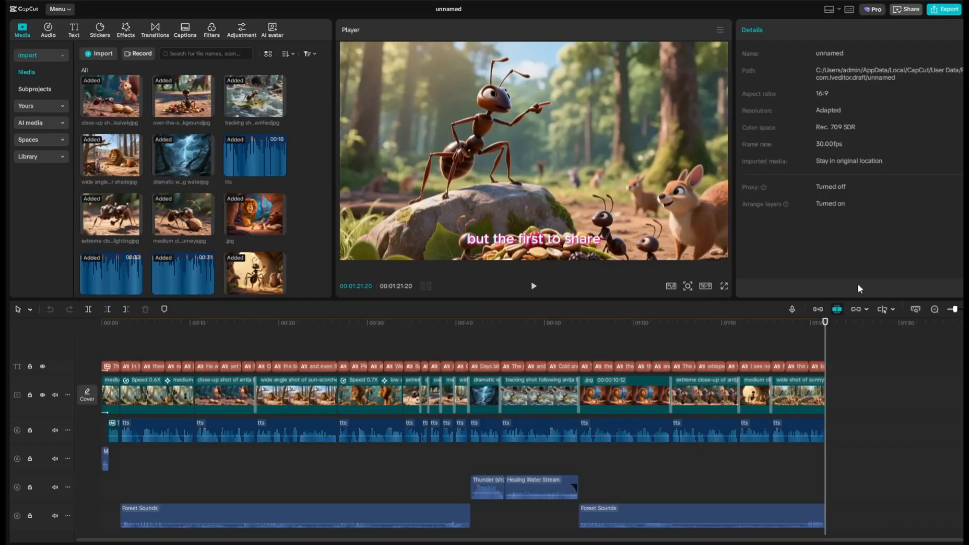
{"action": "mouse_move", "coordinate": [944, 9]}
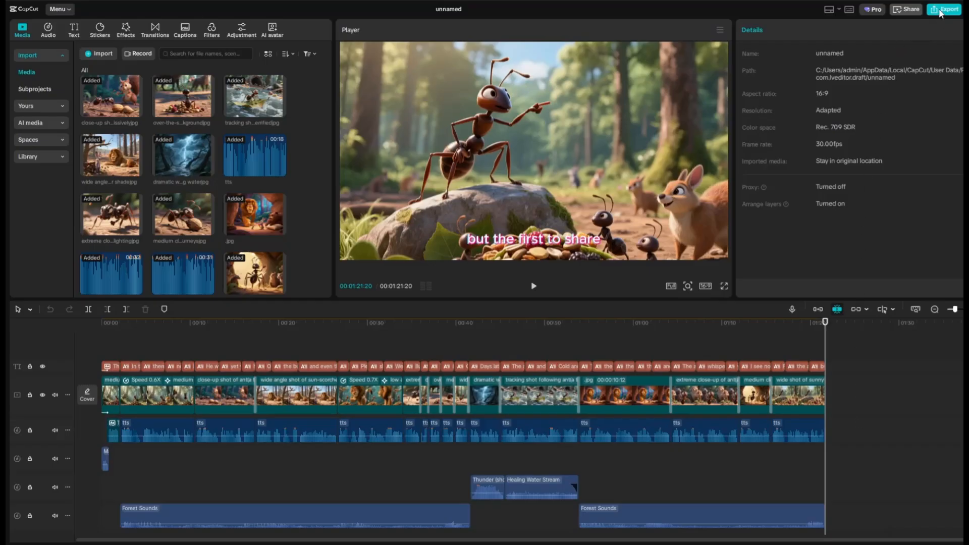
Export the video as 'The Greedy Ant Story' at 4K resolution
{"action": "left_click", "coordinate": [943, 9]}
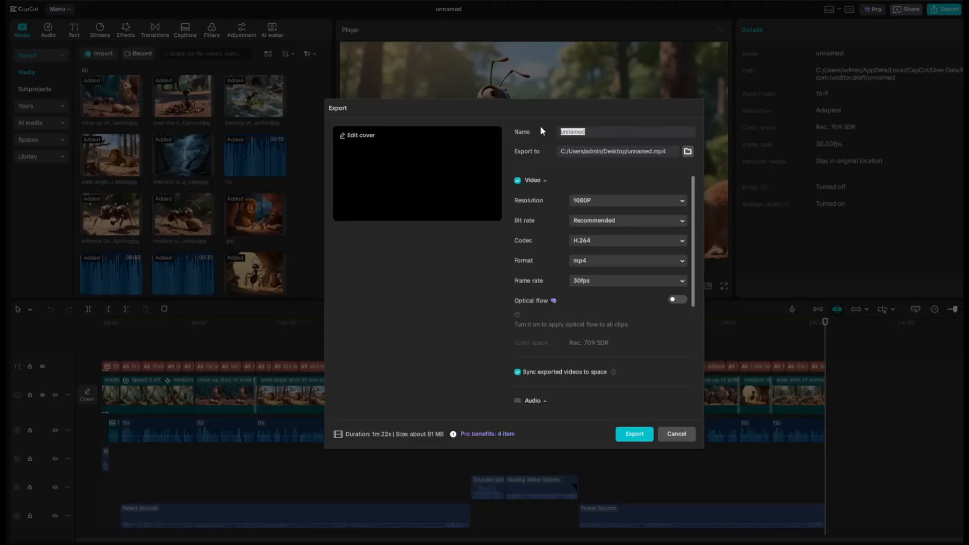
{"action": "type", "text": "The Greedy Ant Story"}
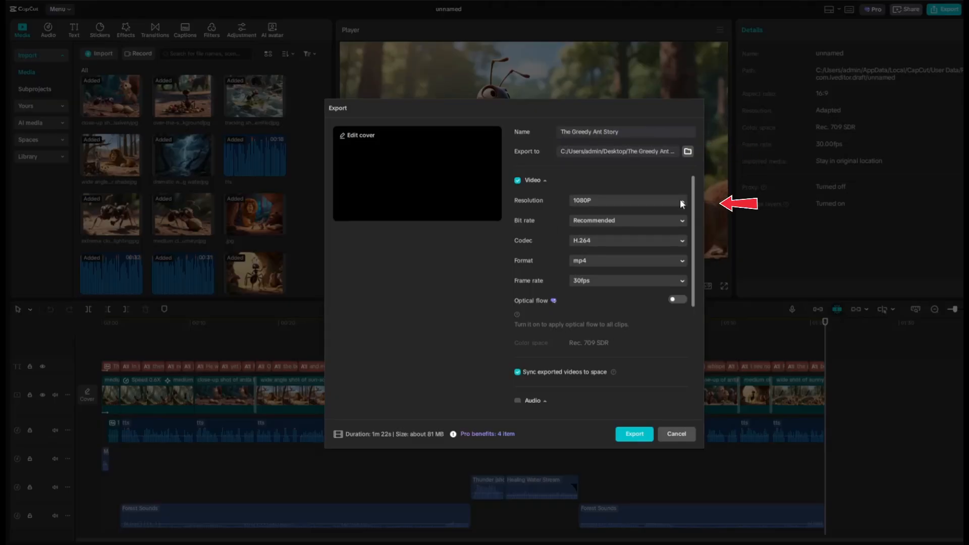
{"action": "left_click", "coordinate": [625, 200]}
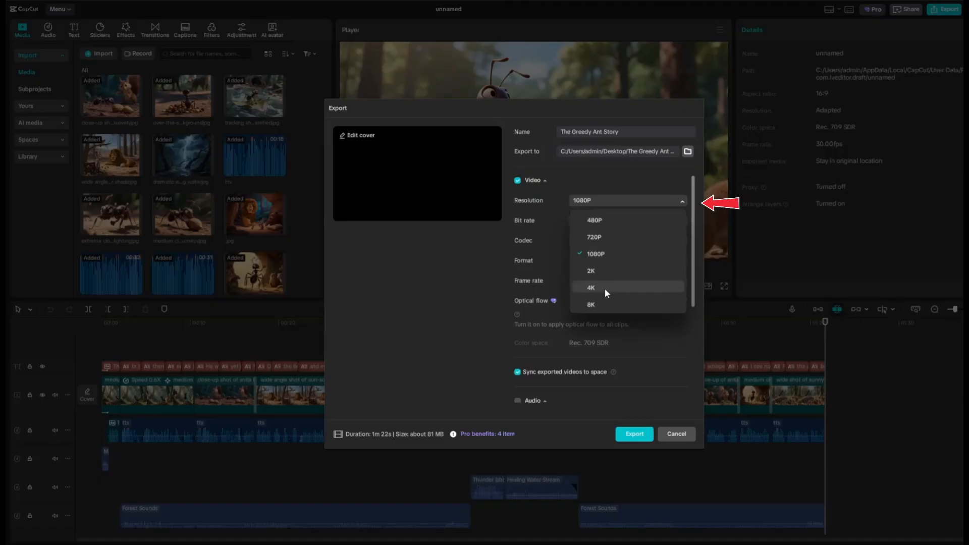
{"action": "left_click", "coordinate": [590, 287]}
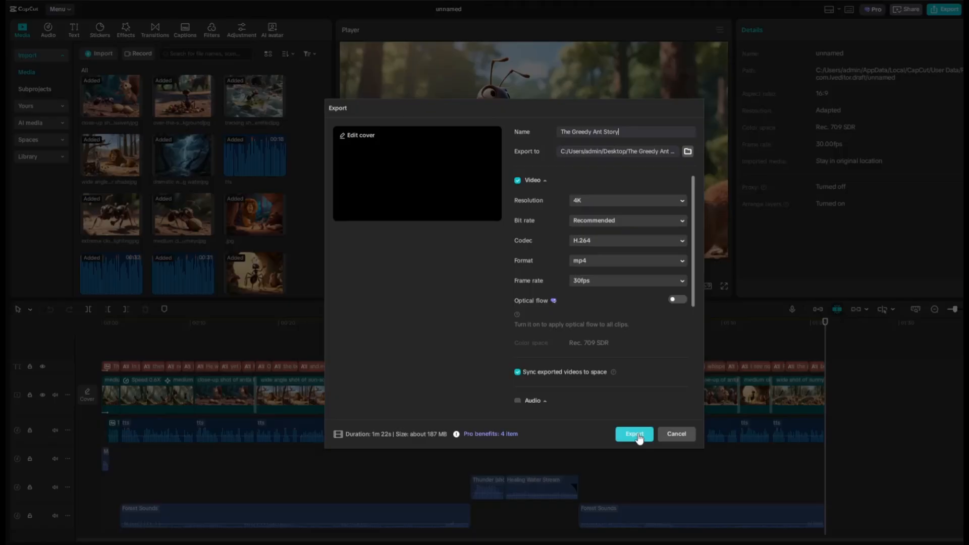
{"action": "left_click", "coordinate": [633, 433]}
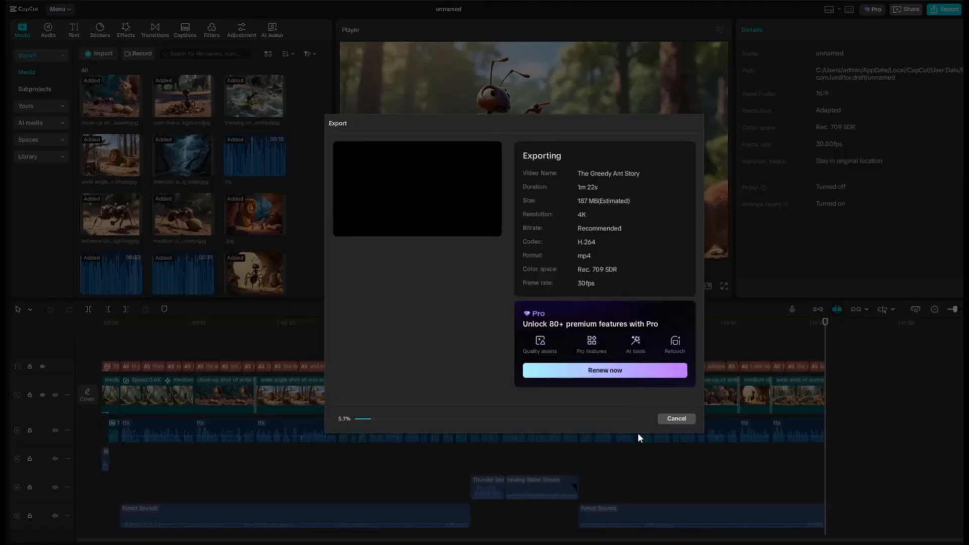